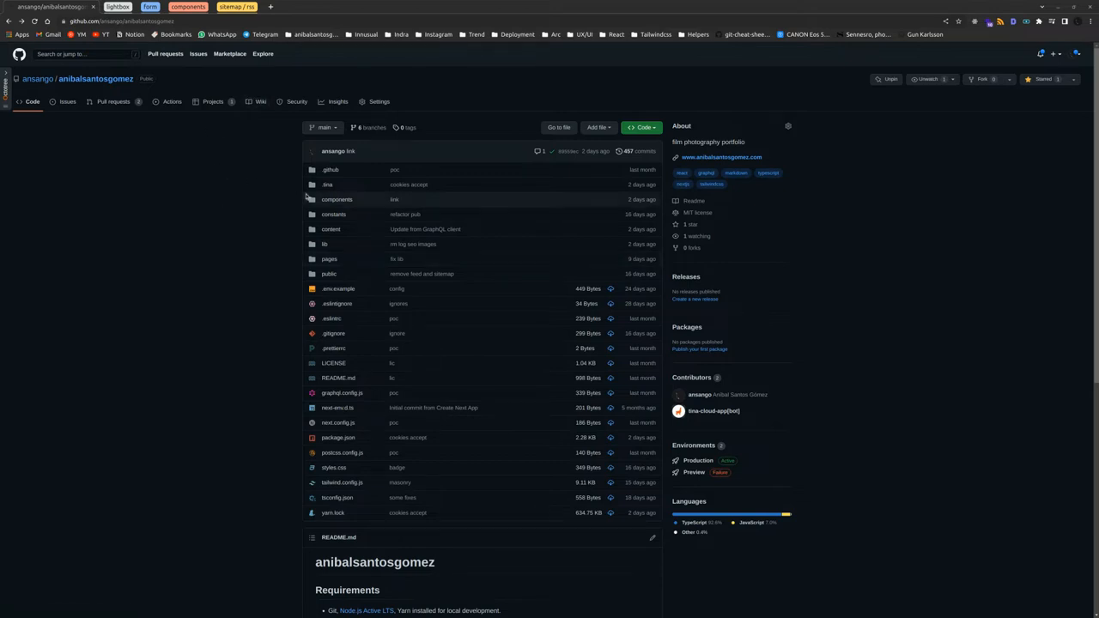
mouse_move(900, 209)
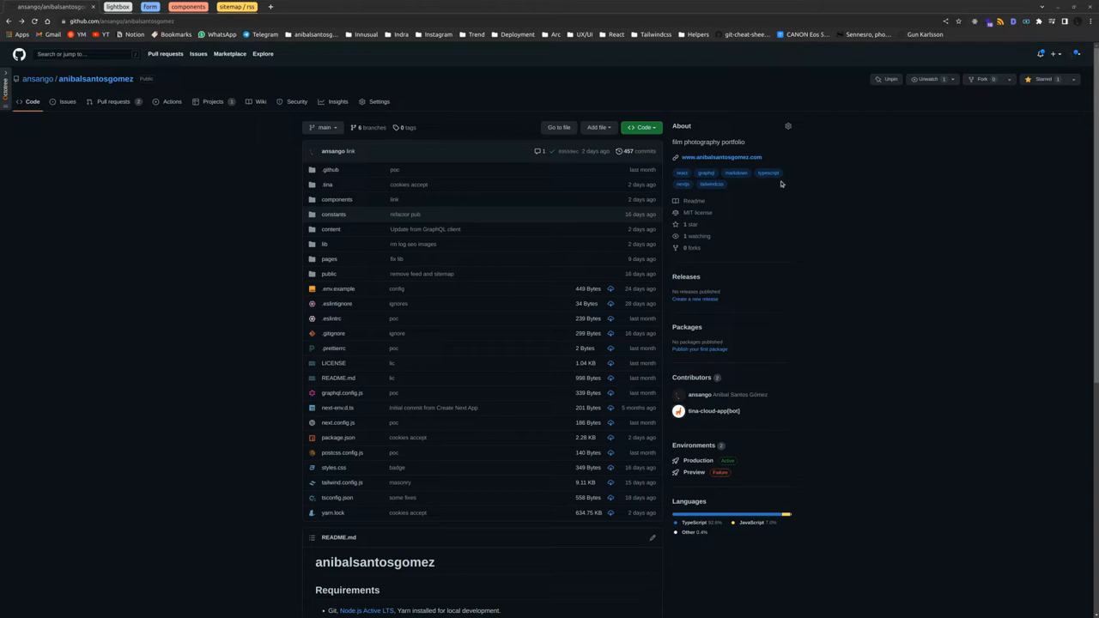
mouse_move(340, 182)
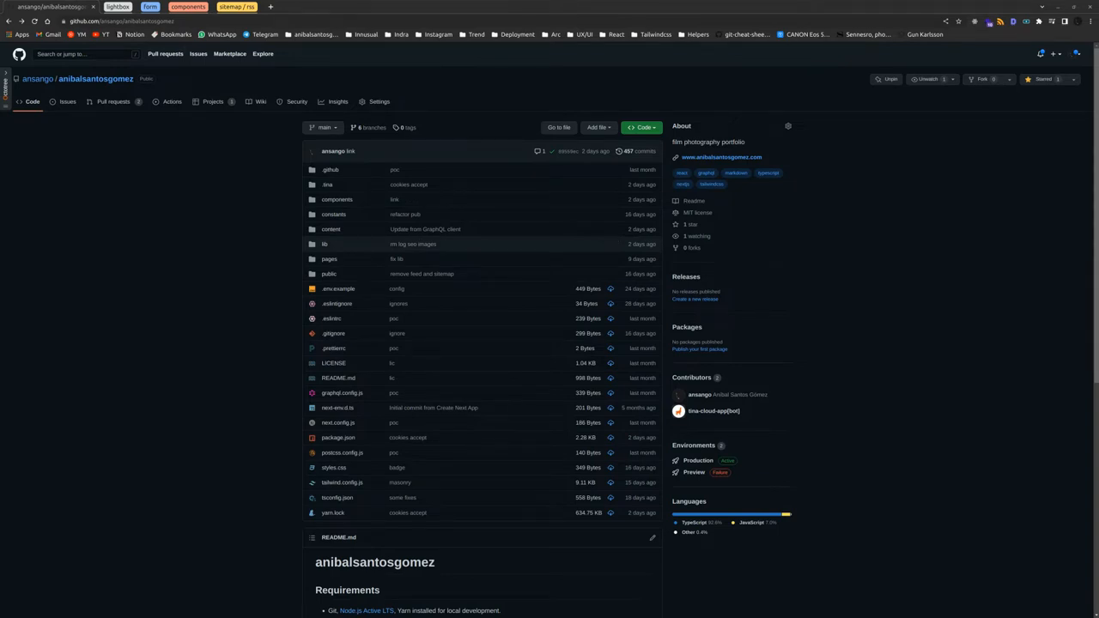
mouse_move(381, 213)
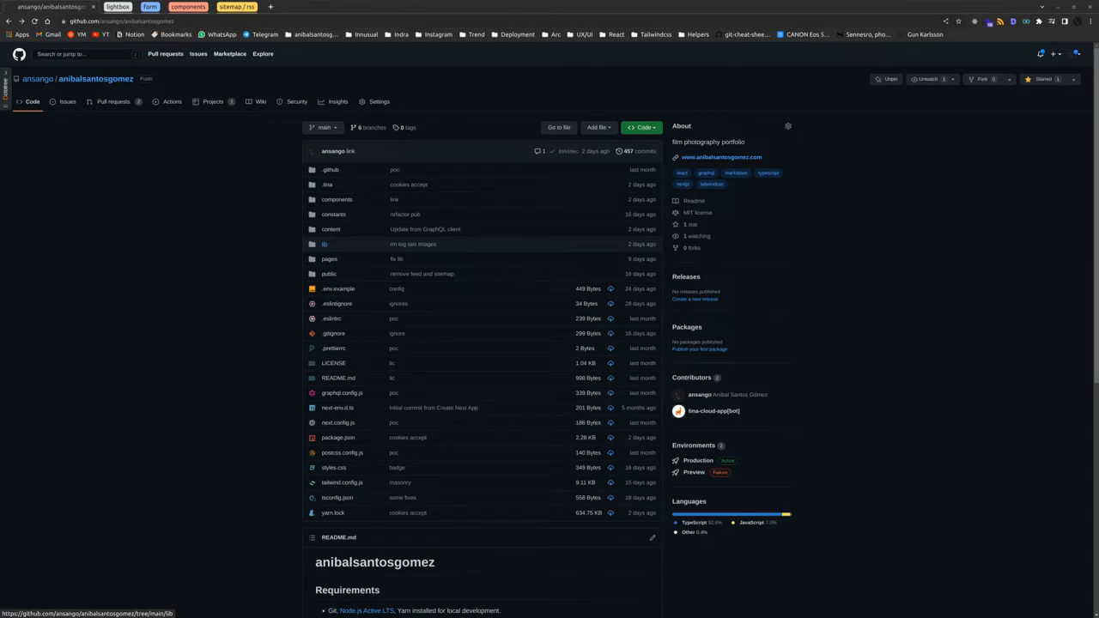
mouse_move(388, 282)
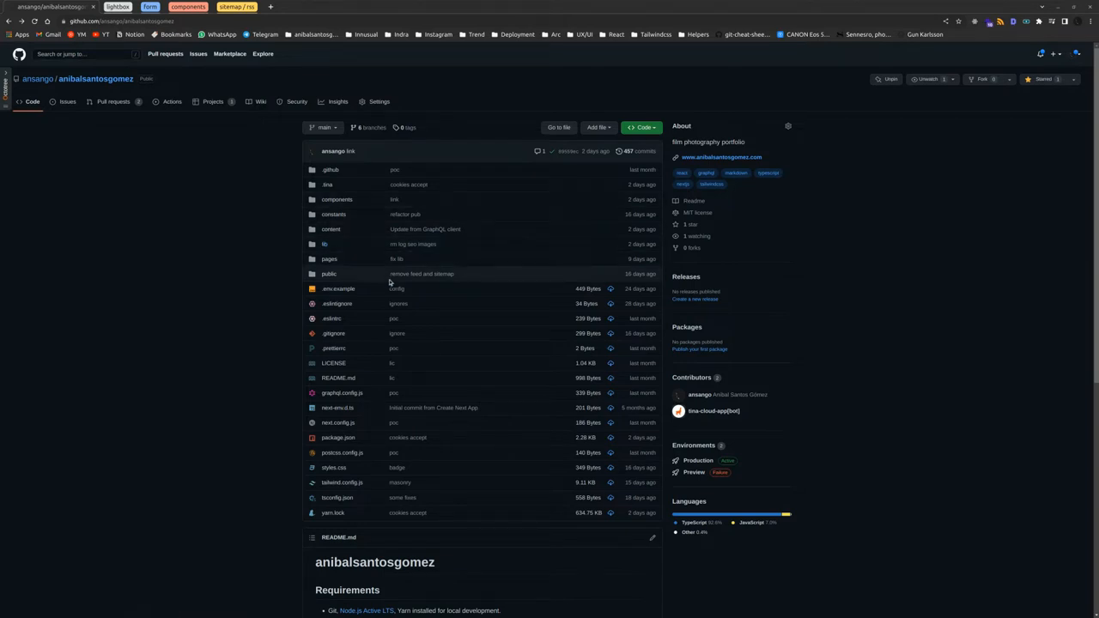
mouse_move(377, 182)
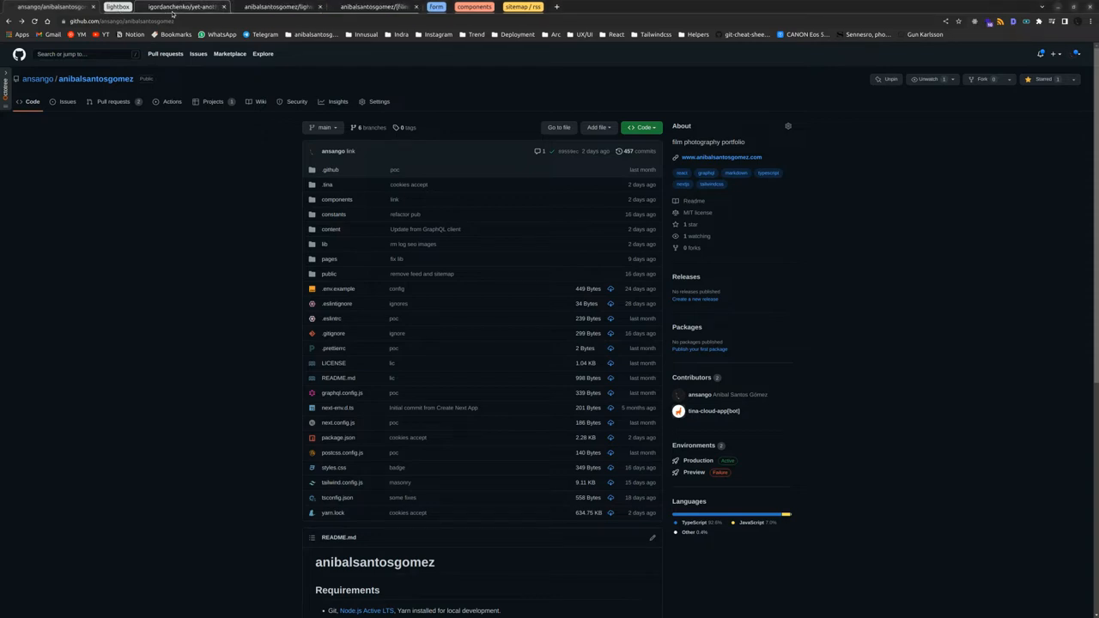
- Switch to the igordanchenko/yet-another-react-lightbox repository tab
left_click(180, 7)
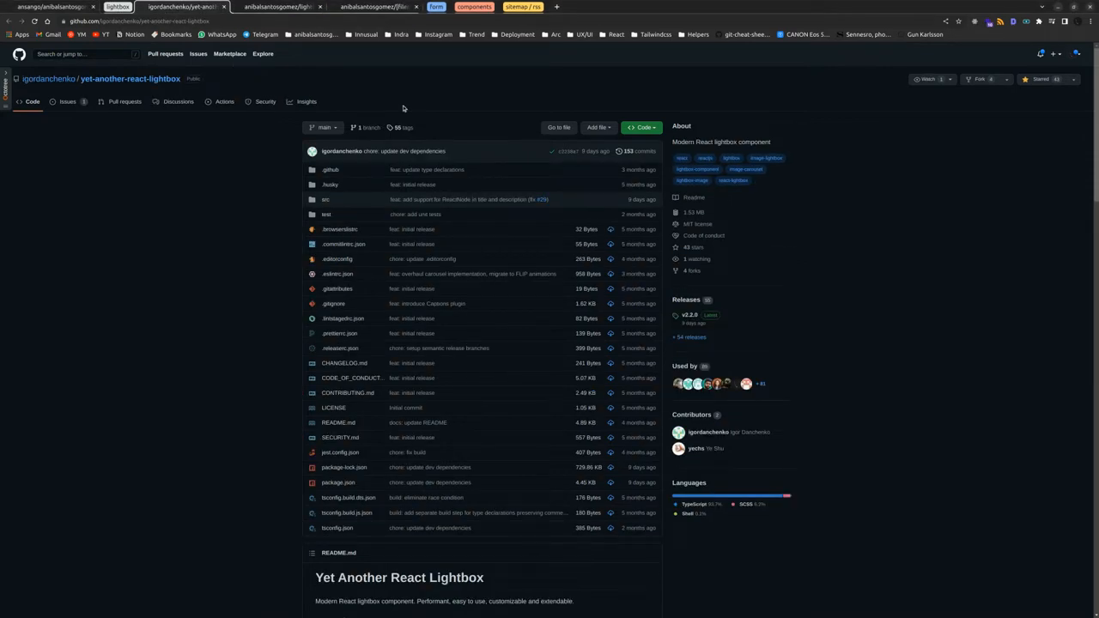
mouse_move(179, 79)
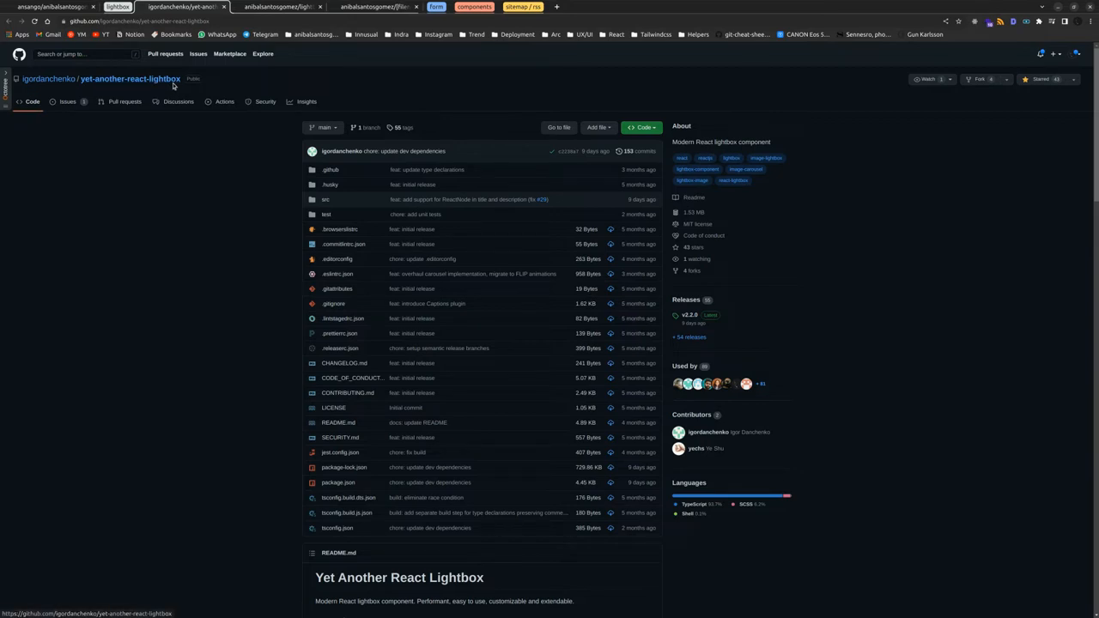
mouse_move(261, 154)
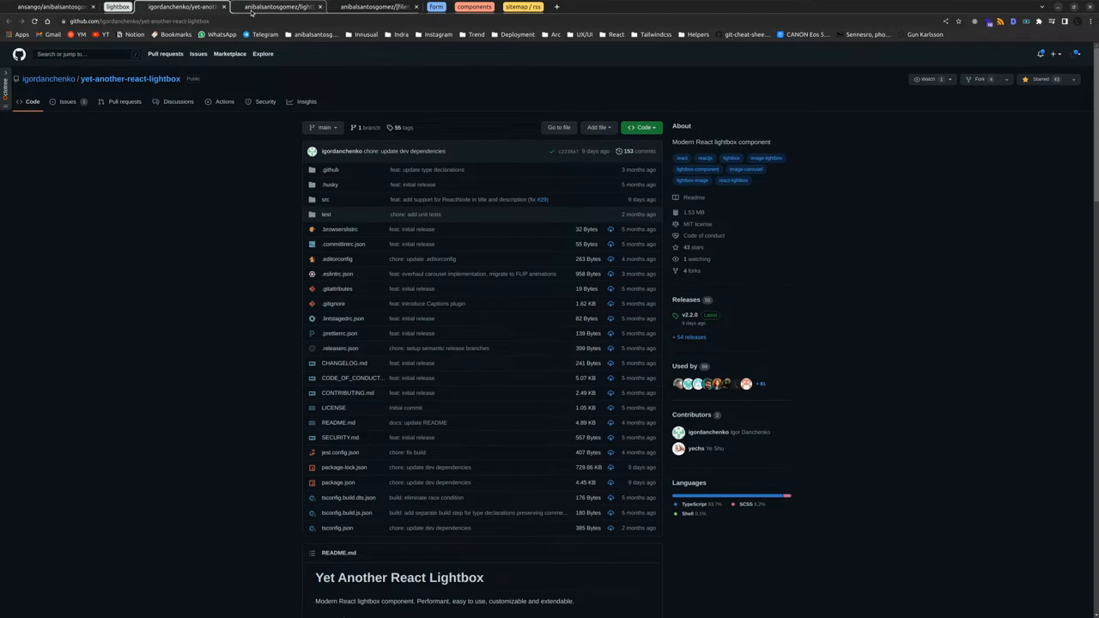
- Read through the portfolio's Lightbox.tsx component source down to its end
left_click(273, 7)
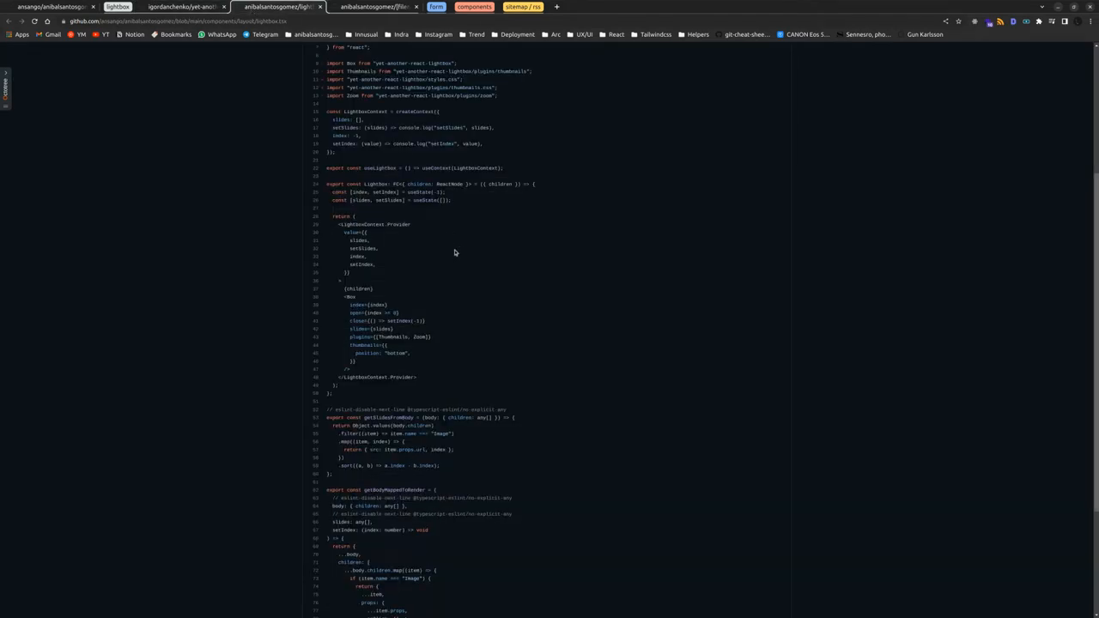
scroll("down", 3)
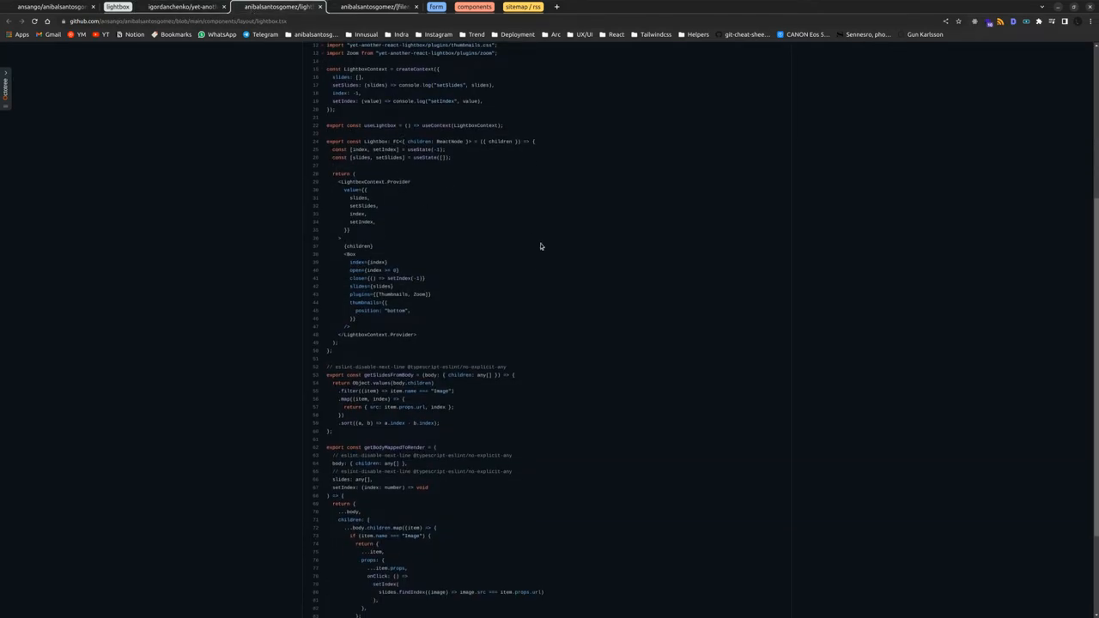
scroll("up", 3)
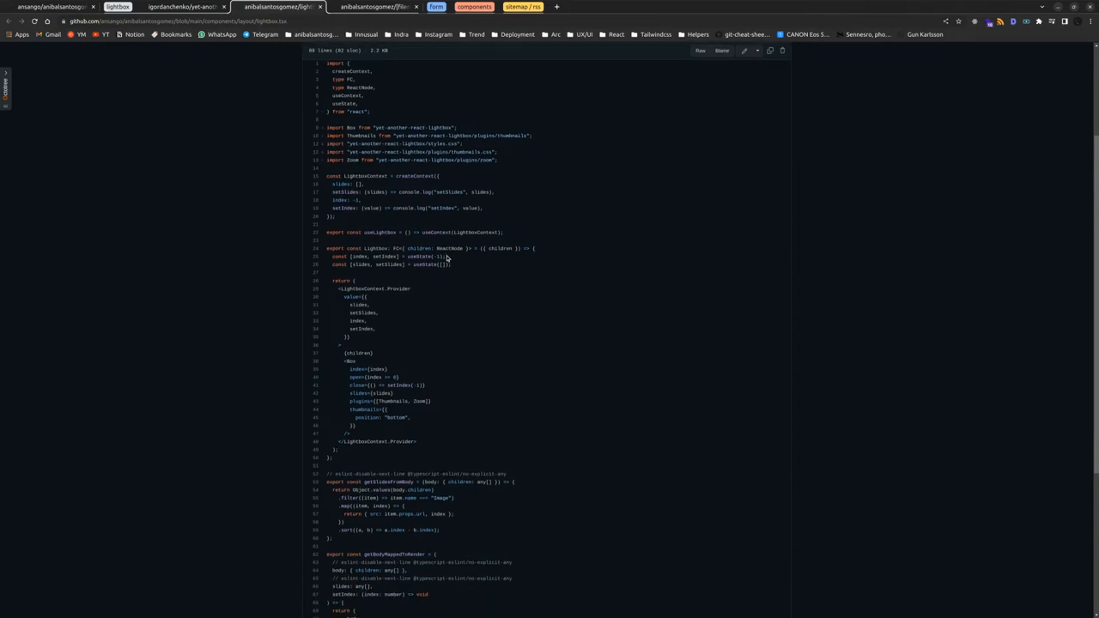
scroll("down", 3)
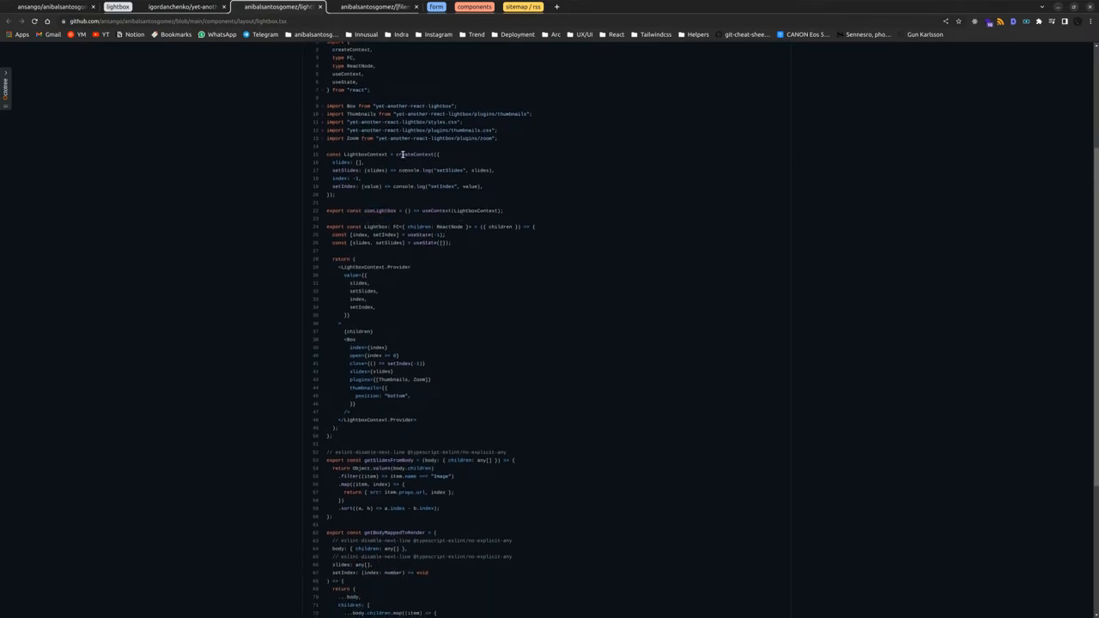
scroll("down", 3)
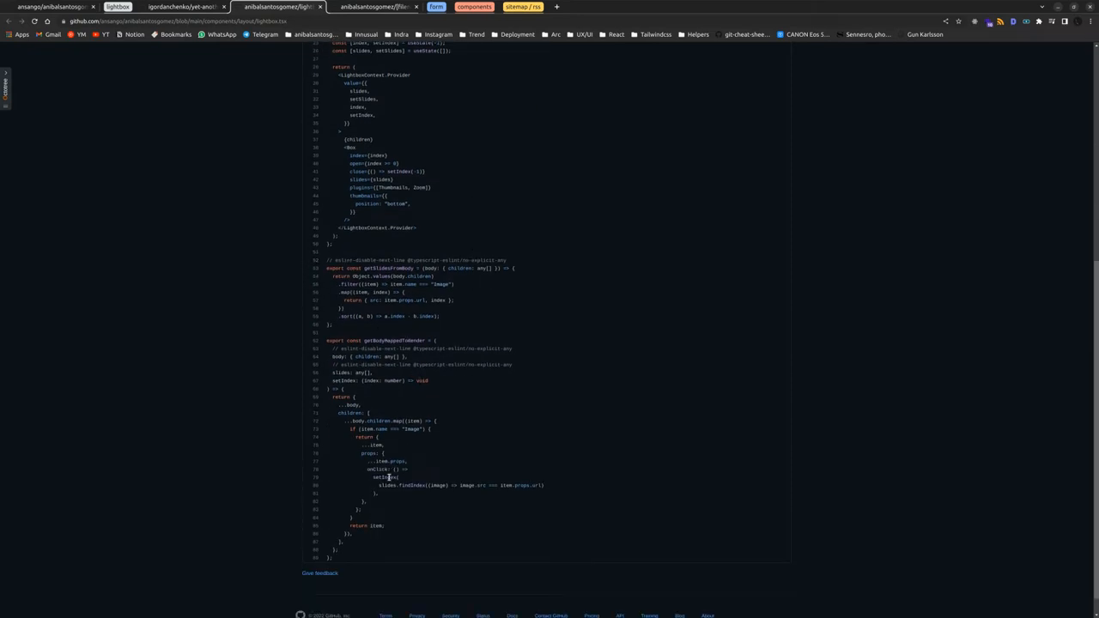
mouse_move(377, 512)
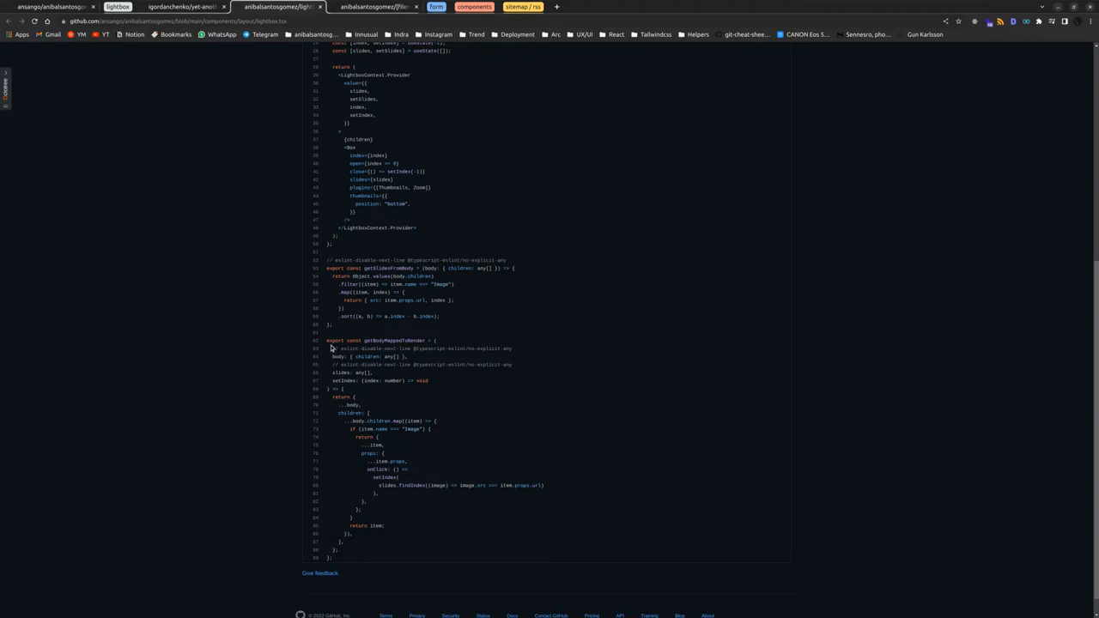
mouse_move(360, 277)
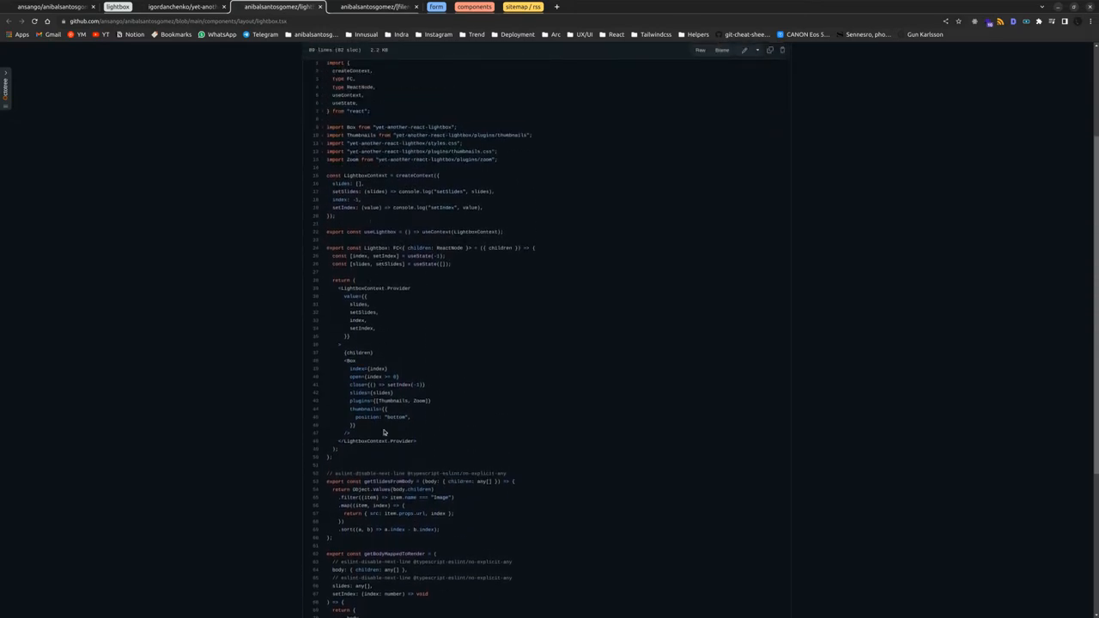
mouse_move(347, 373)
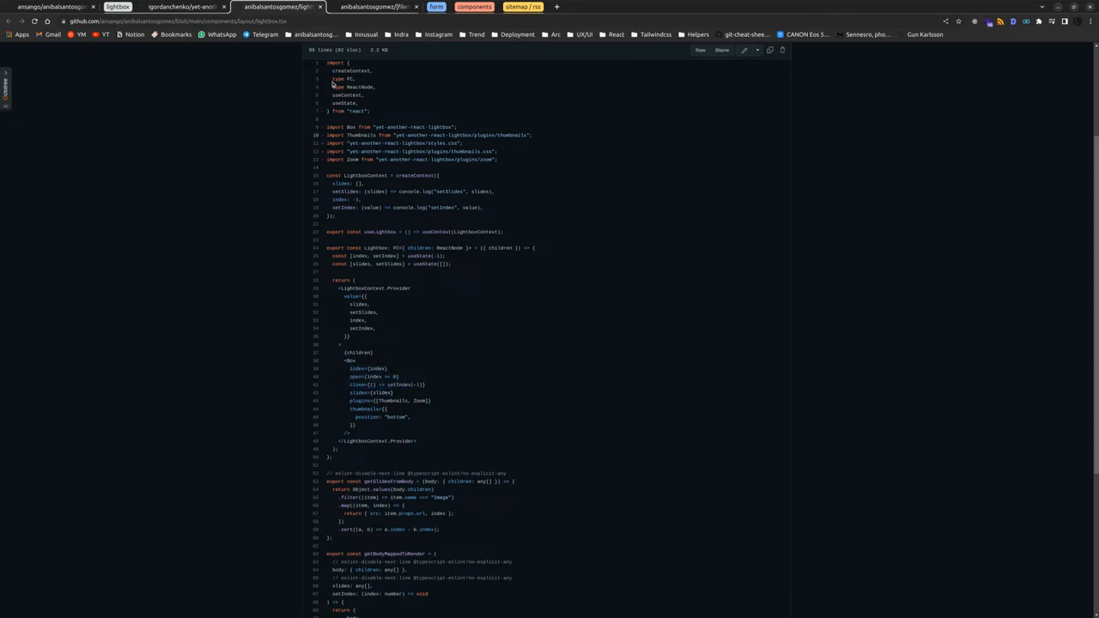
mouse_move(344, 226)
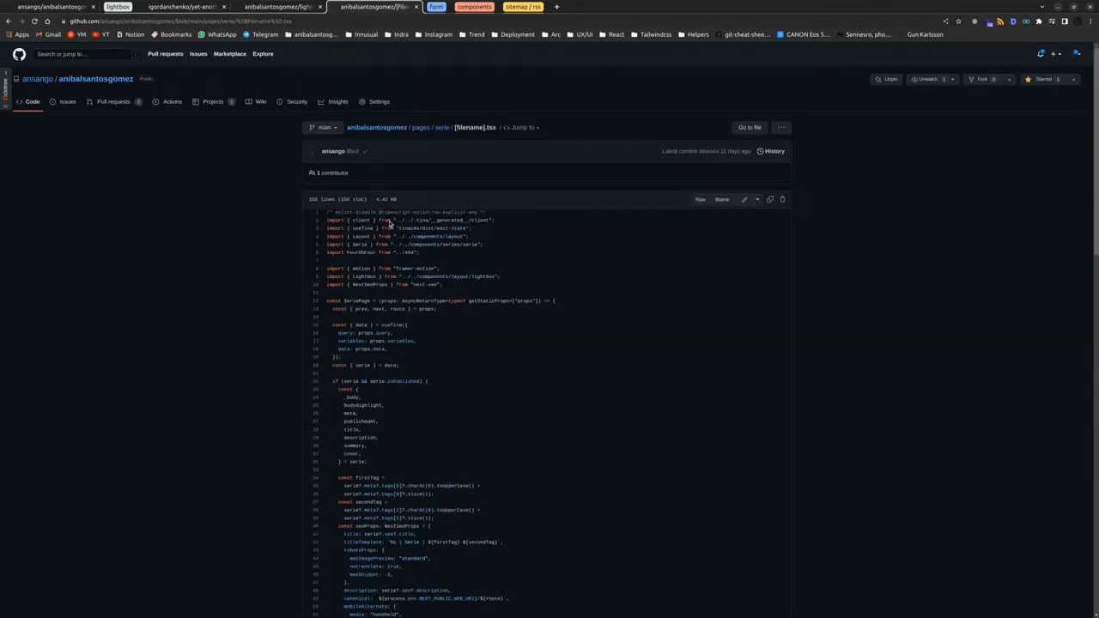
scroll("down", 3)
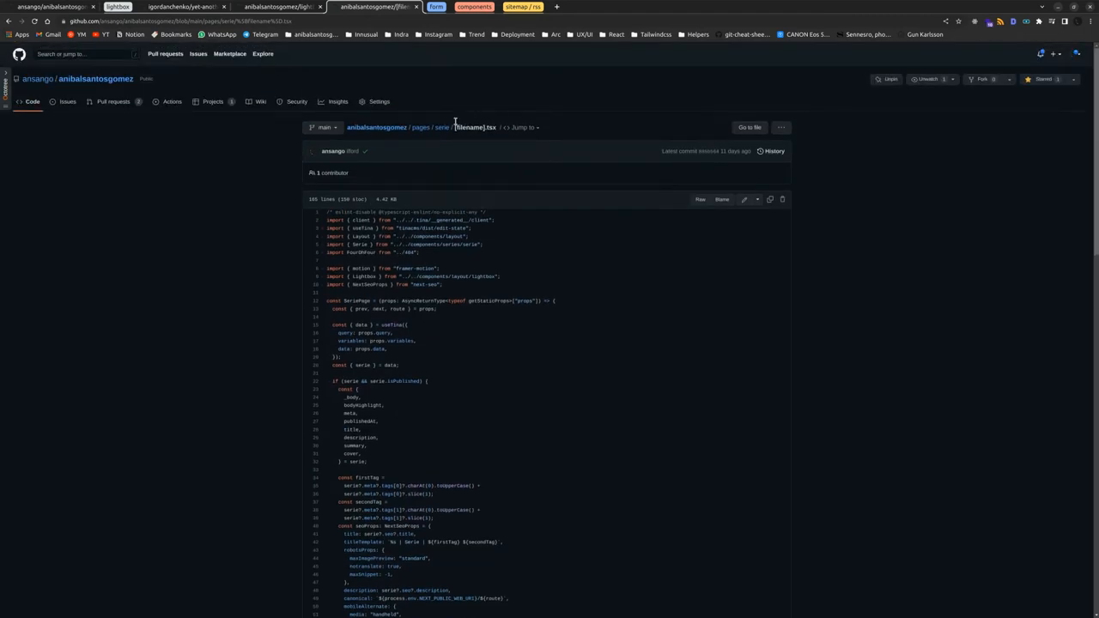
scroll("down", 3)
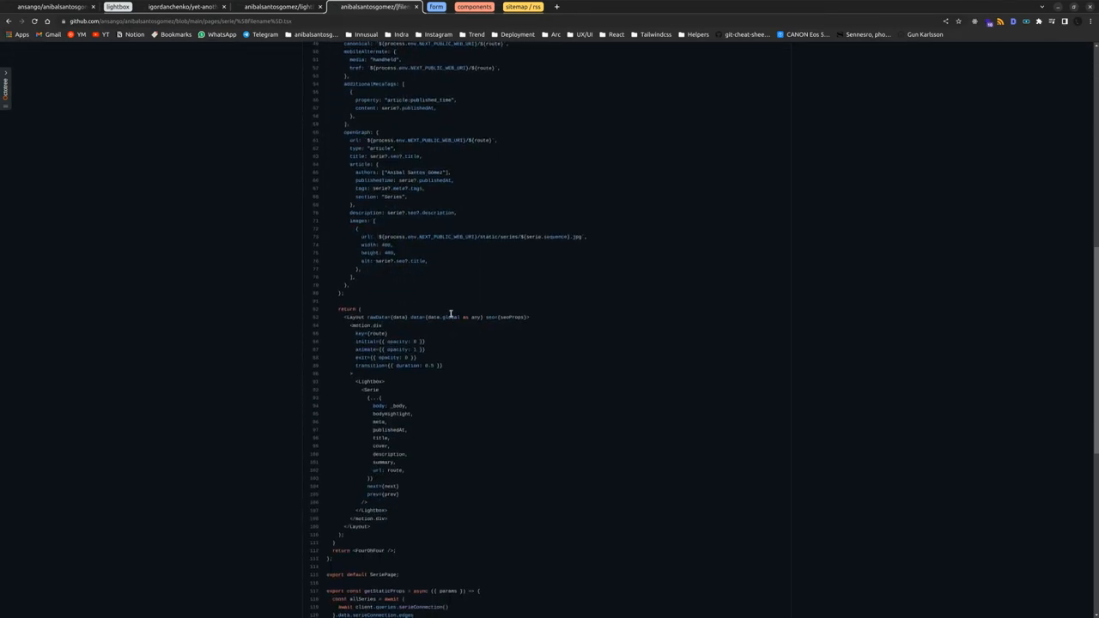
scroll("down", 3)
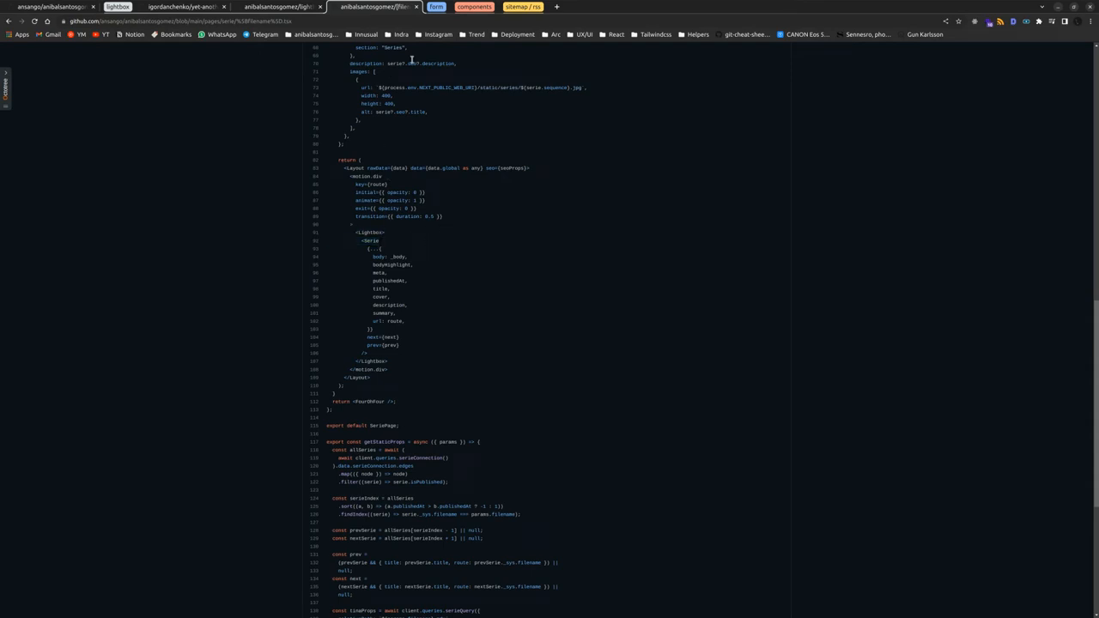
mouse_move(447, 216)
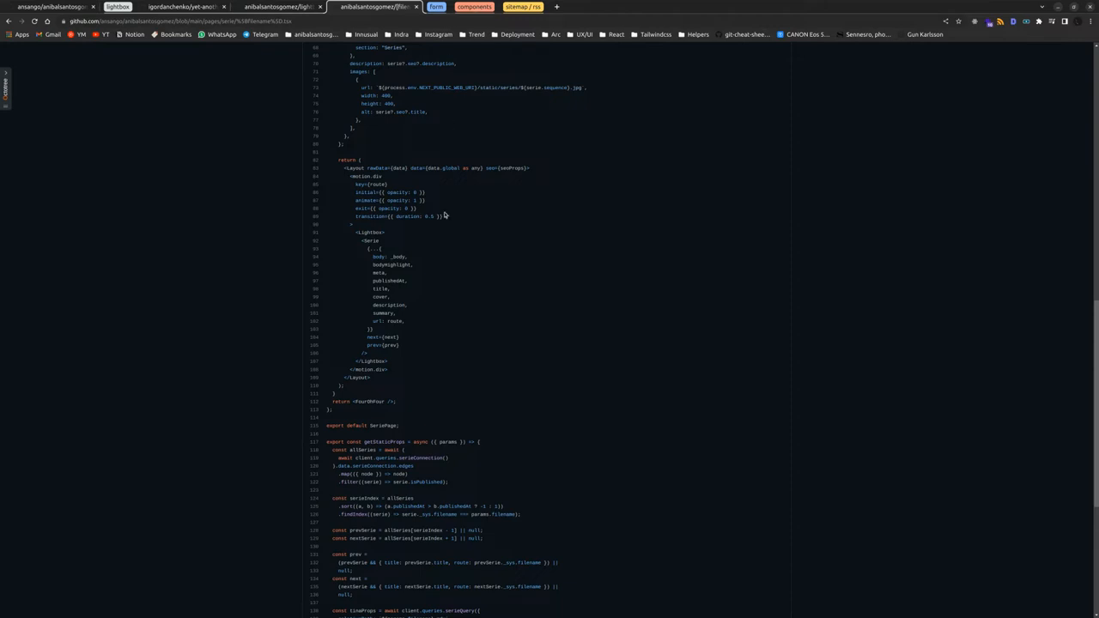
mouse_move(495, 132)
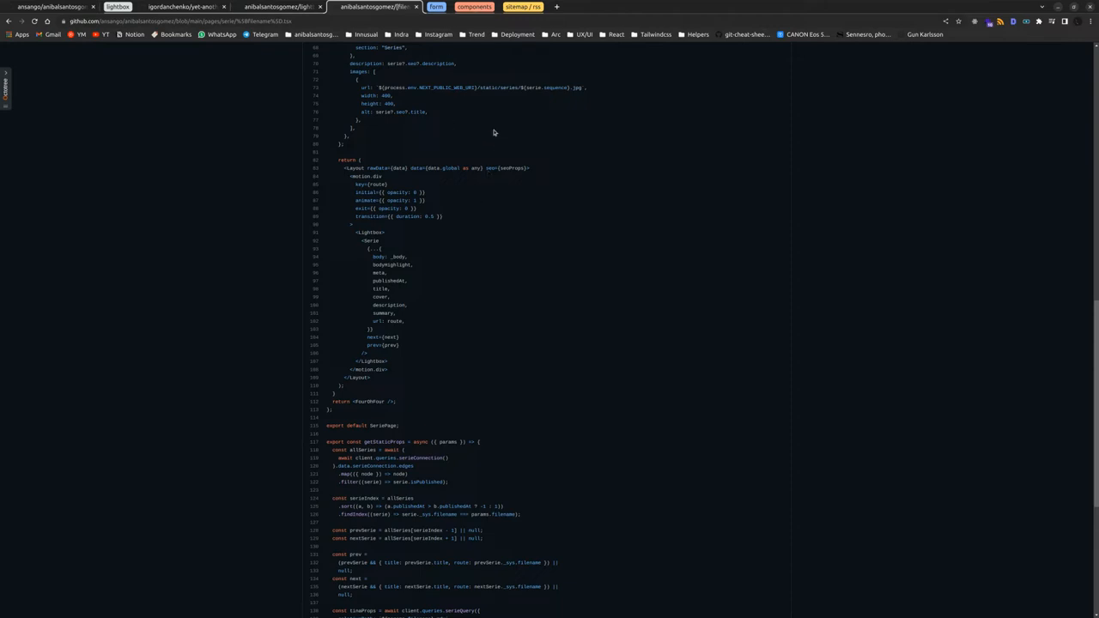
mouse_move(515, 122)
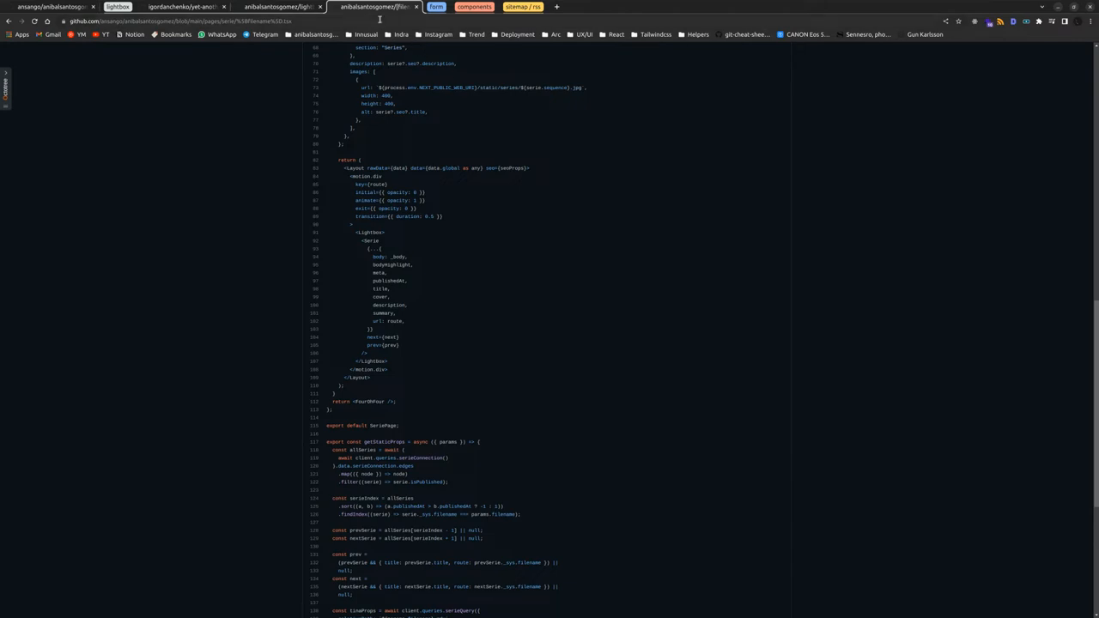
scroll("down", 3)
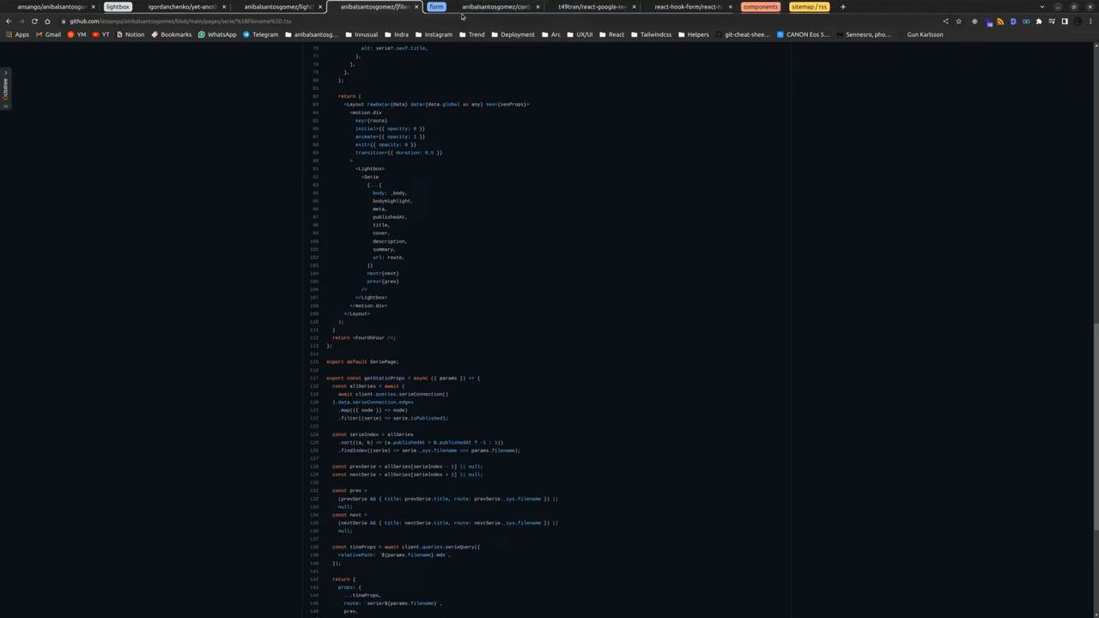
- Review contact-form.tsx alongside the react-google-recaptcha-v3 and react-hook-form repositories it uses
left_click(501, 6)
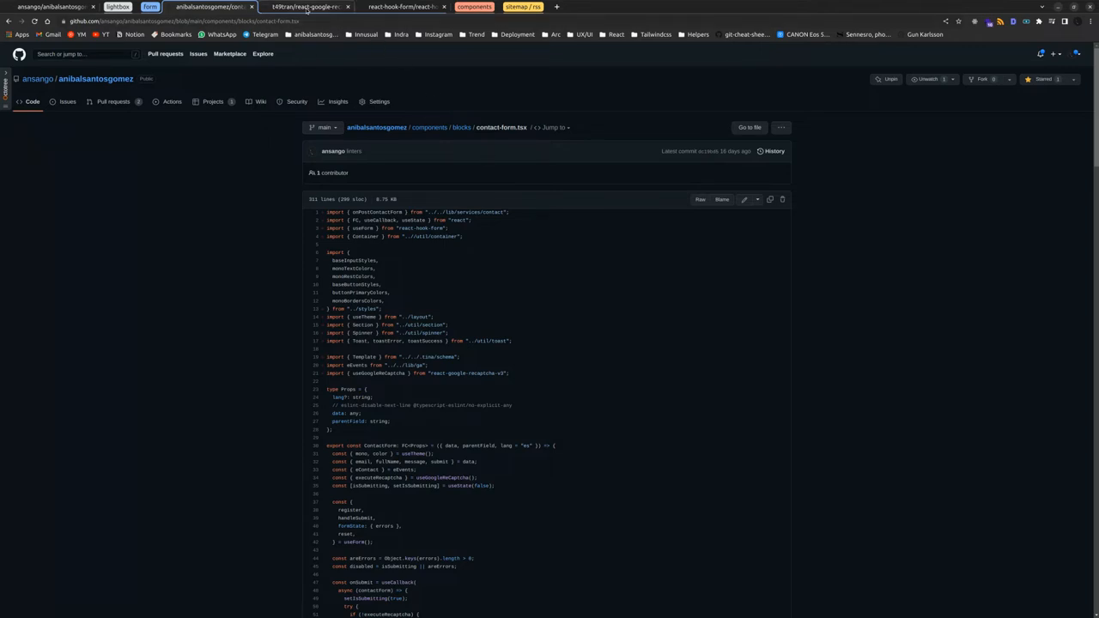
left_click(306, 7)
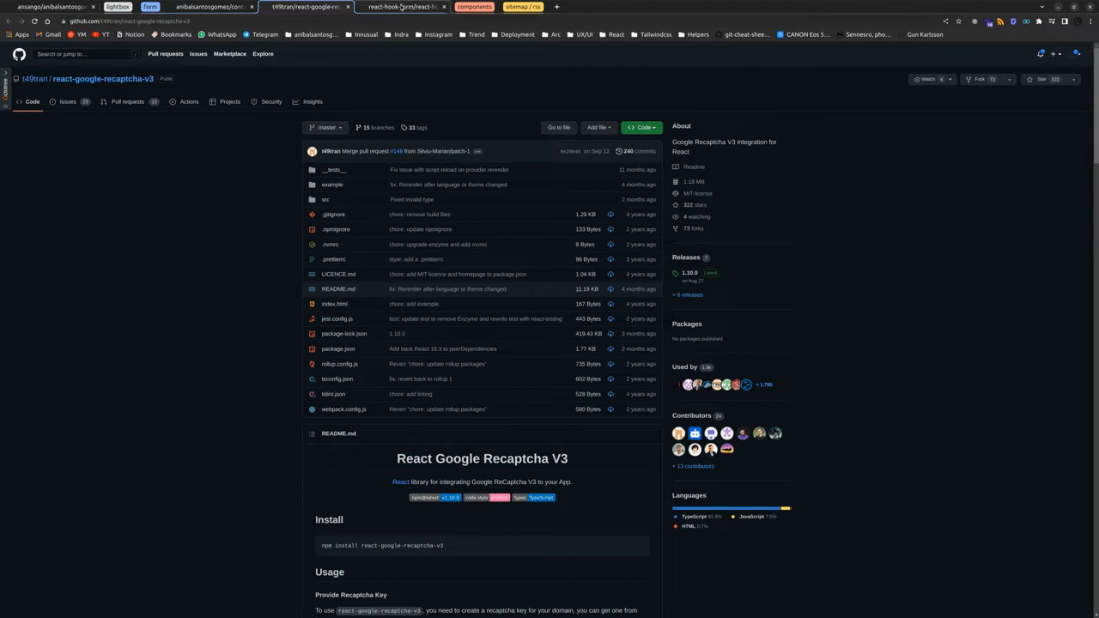
left_click(405, 7)
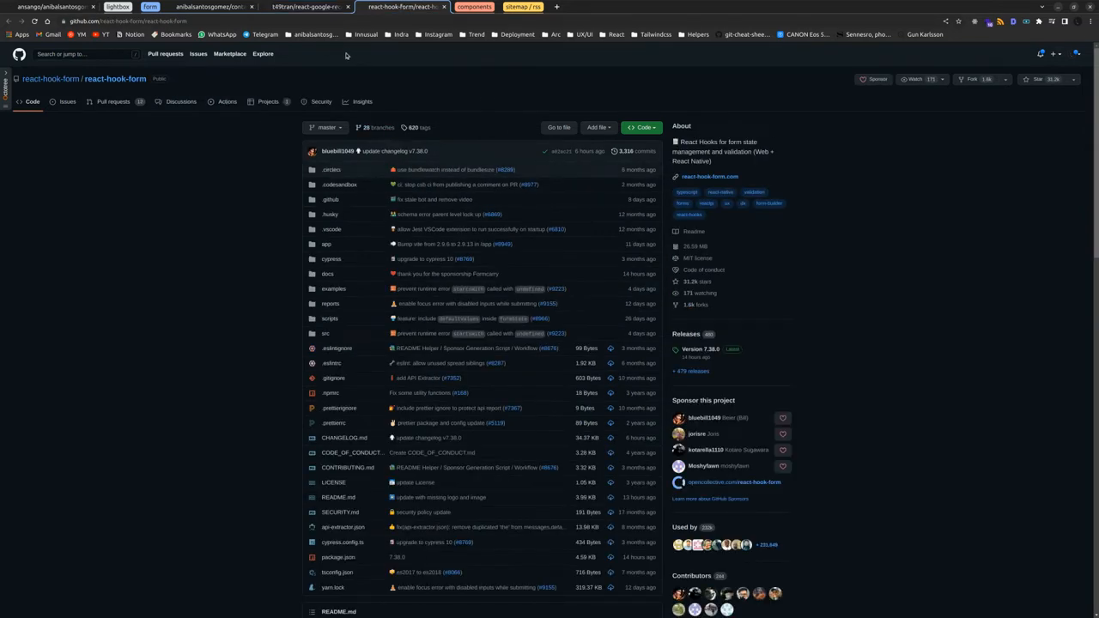
left_click(216, 7)
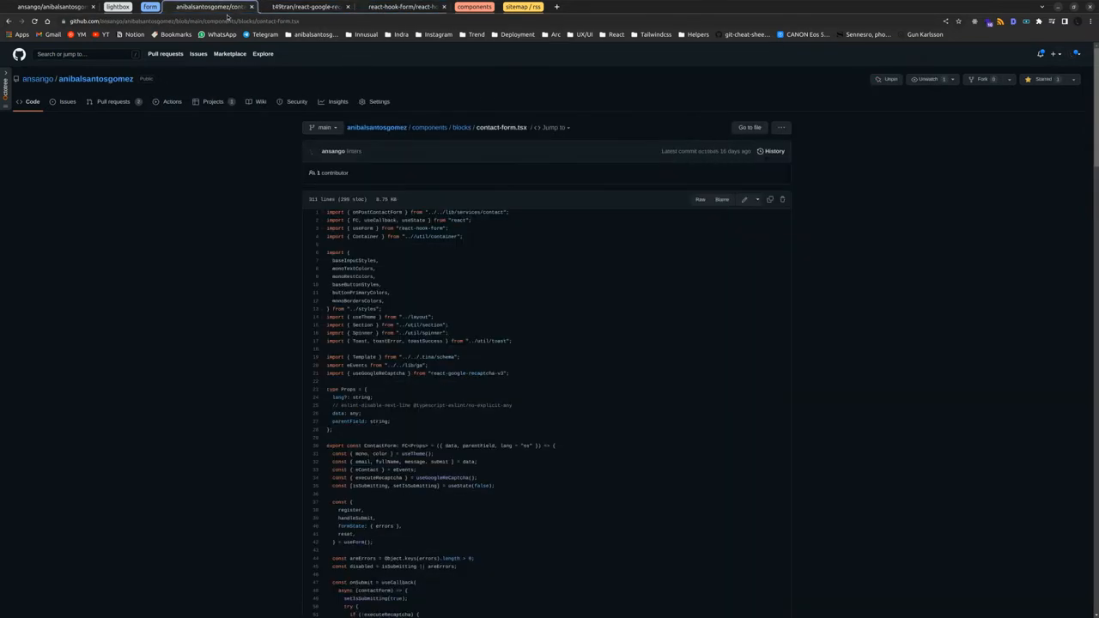
scroll("down", 3)
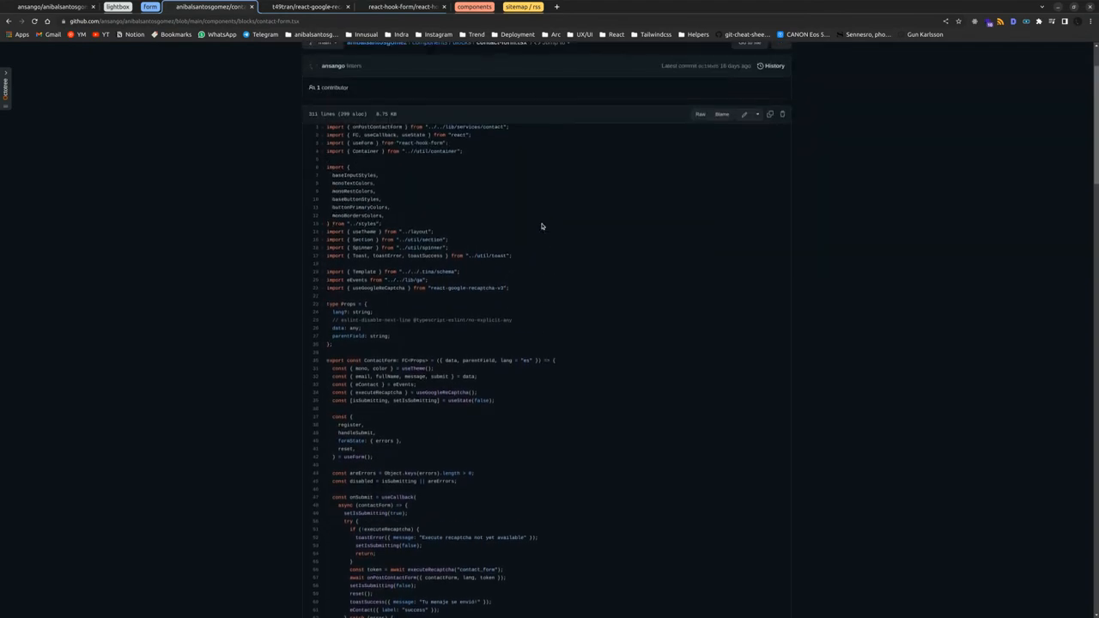
scroll("down", 3)
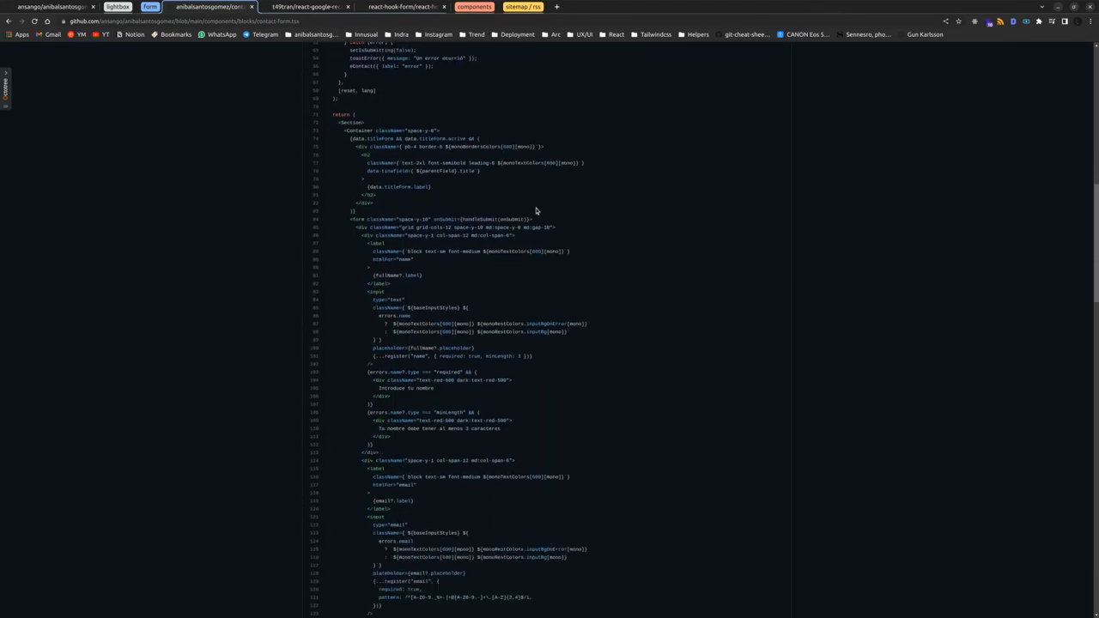
scroll("down", 3)
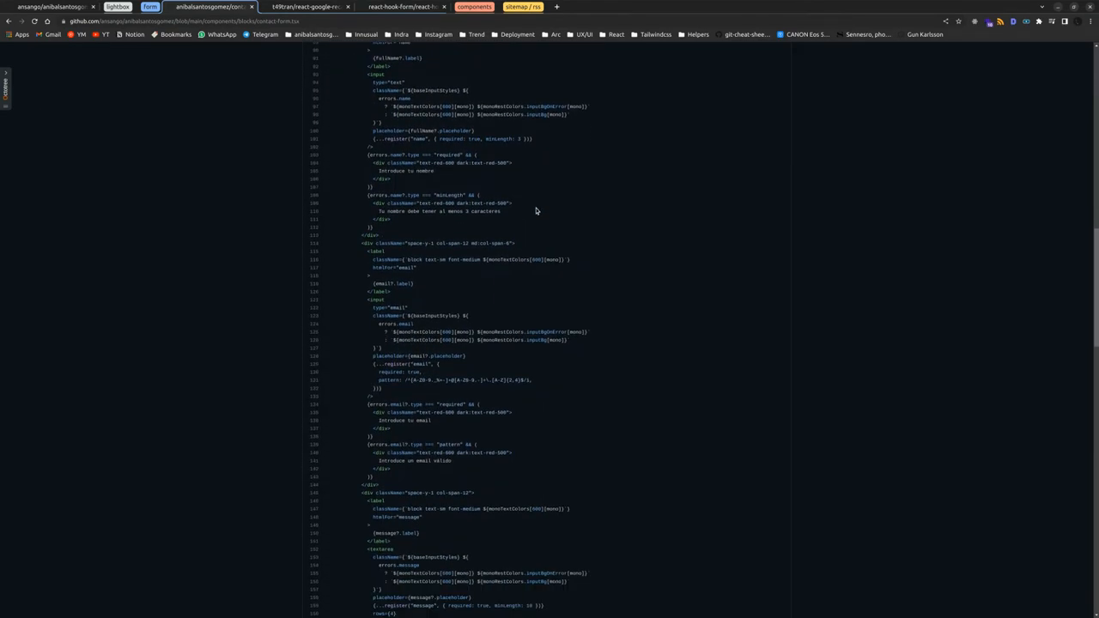
scroll("down", 3)
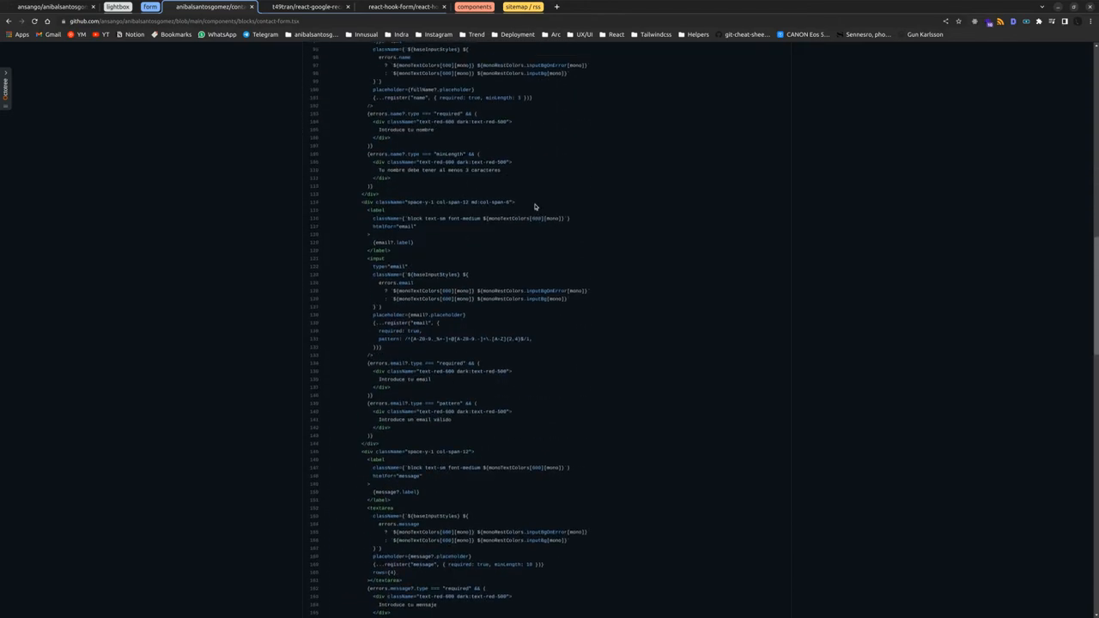
scroll("up", 3)
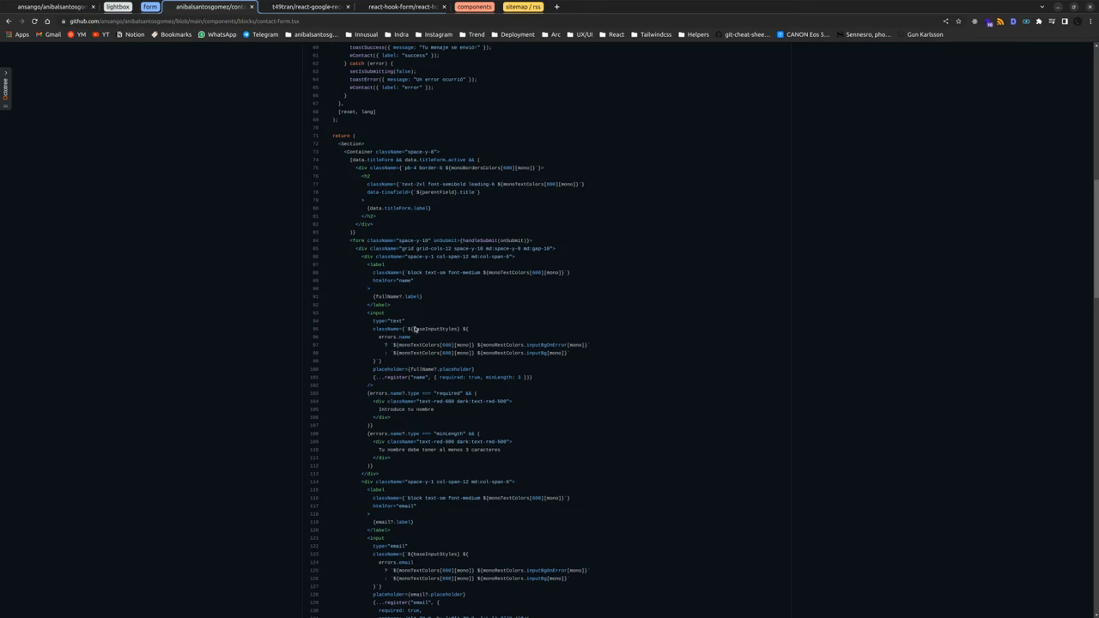
scroll("down", 3)
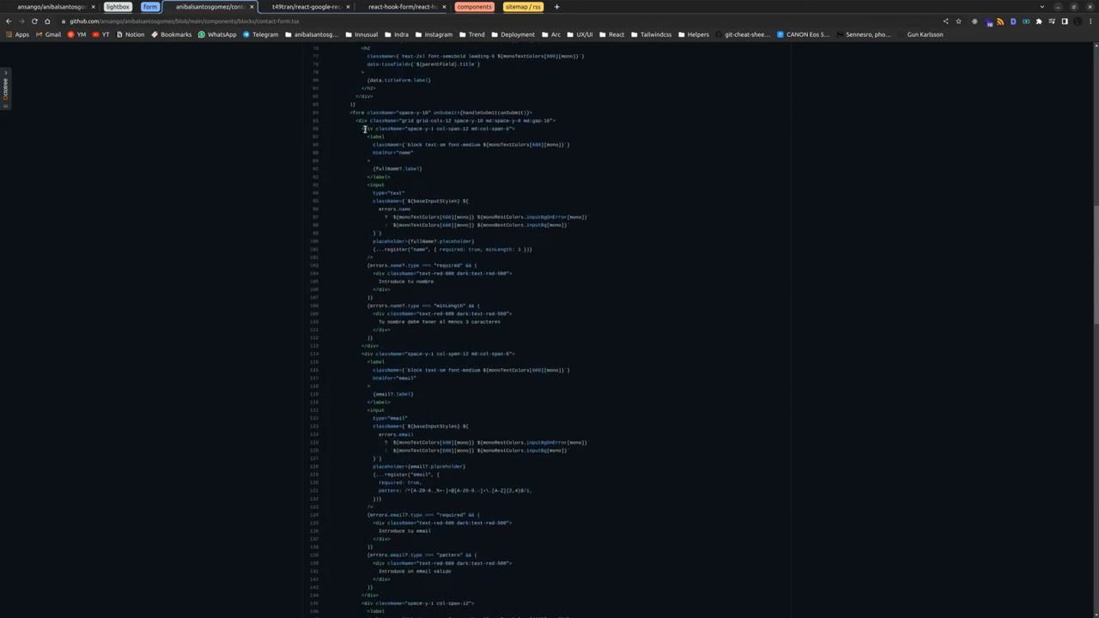
scroll("down", 3)
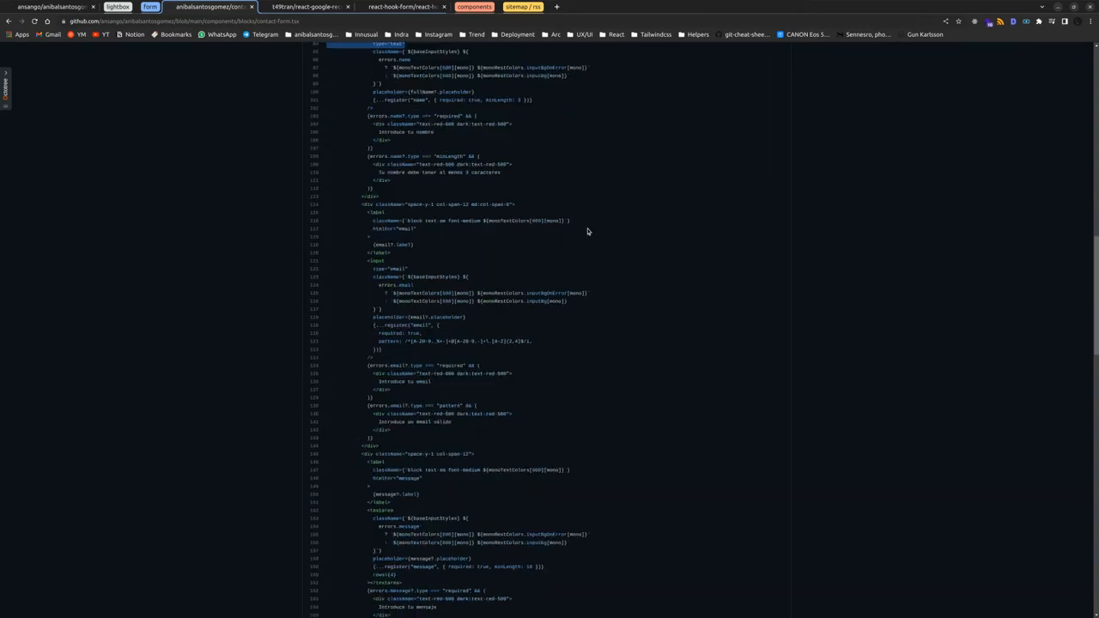
scroll("down", 3)
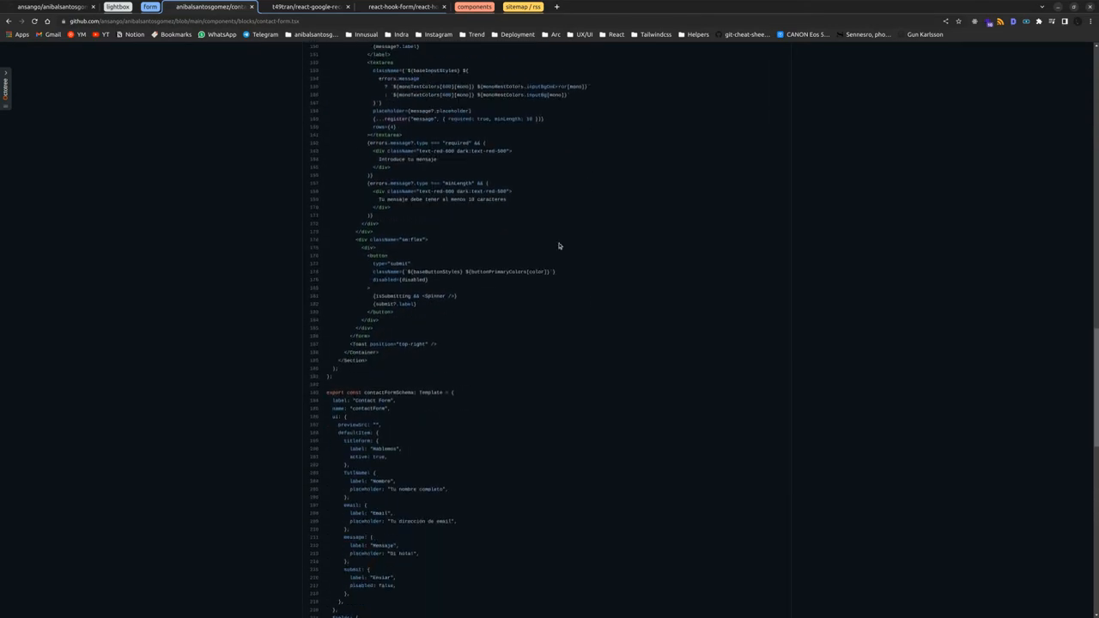
scroll("up", 3)
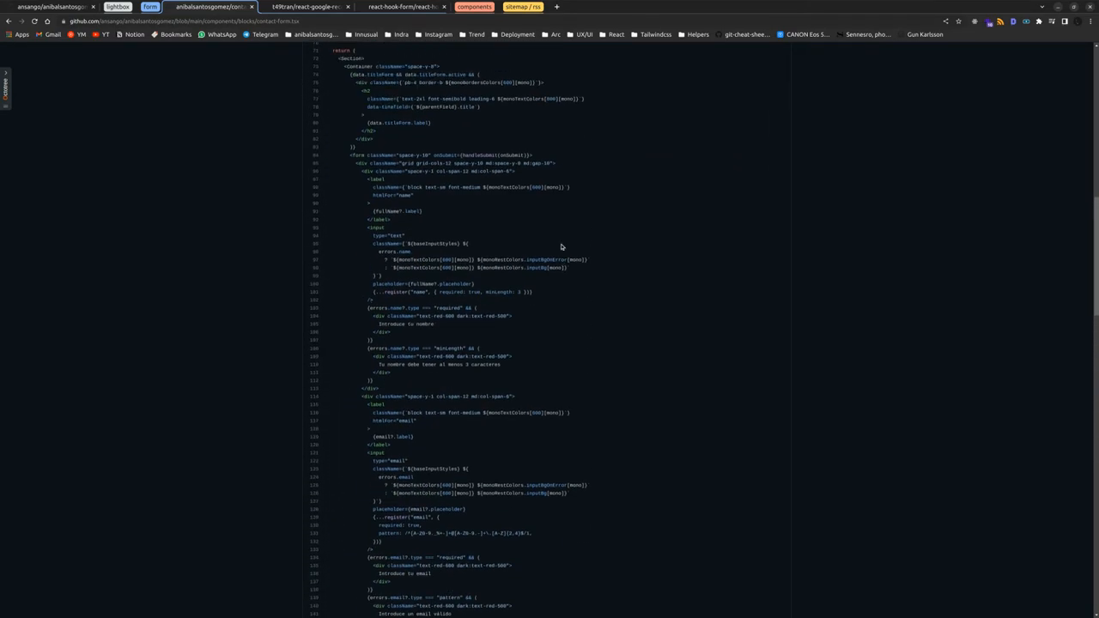
scroll("up", 3)
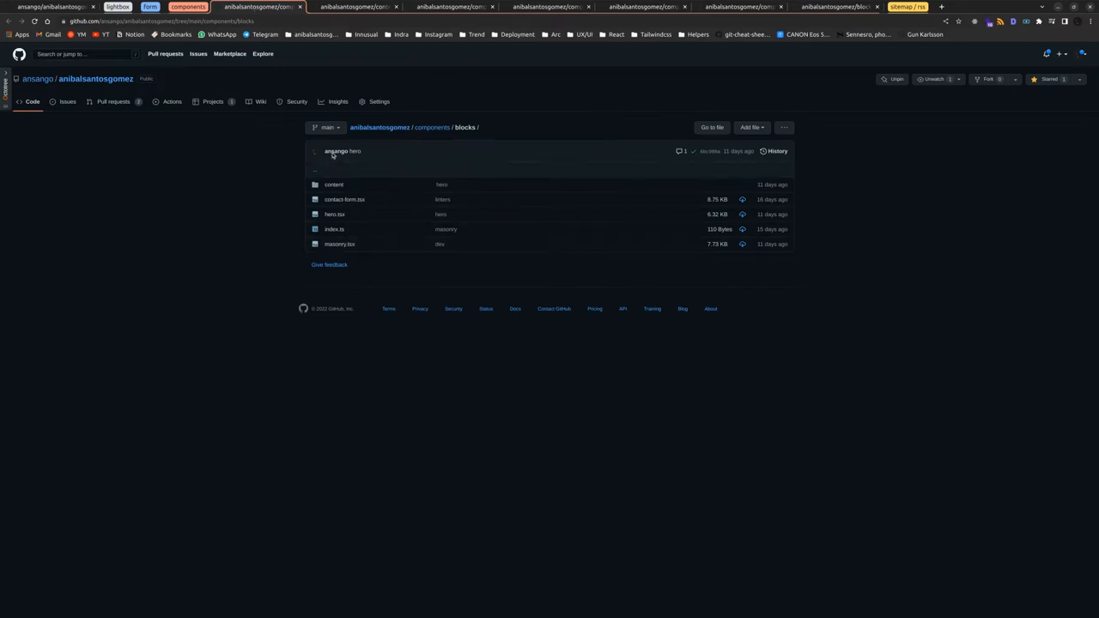
mouse_move(455, 137)
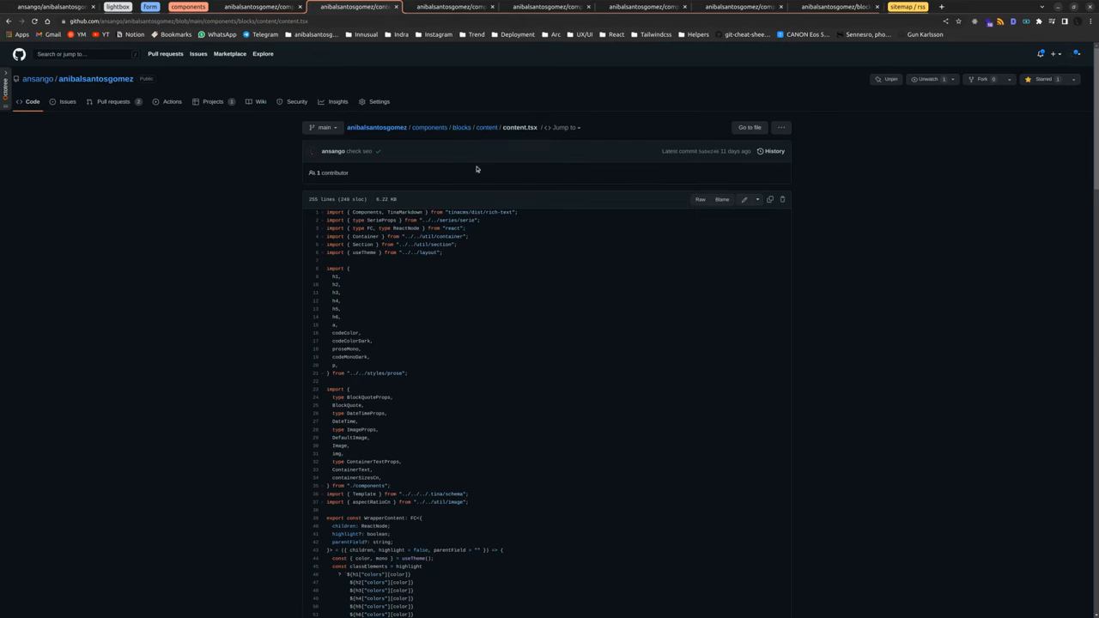
- Read through the content.tsx component code in the blocks content folder
scroll("down", 3)
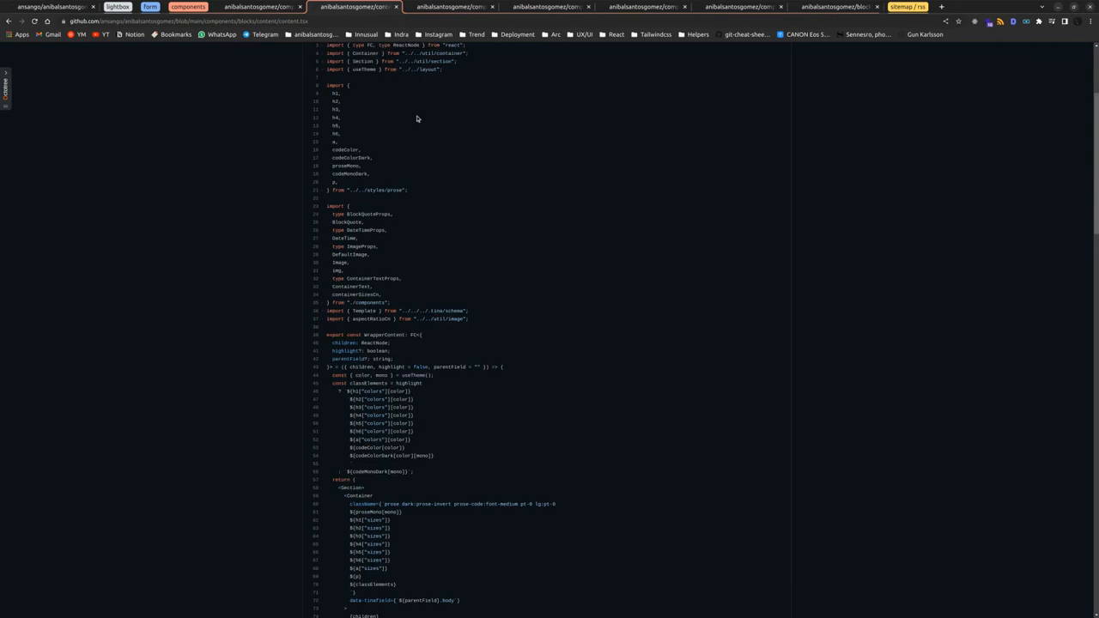
scroll("down", 3)
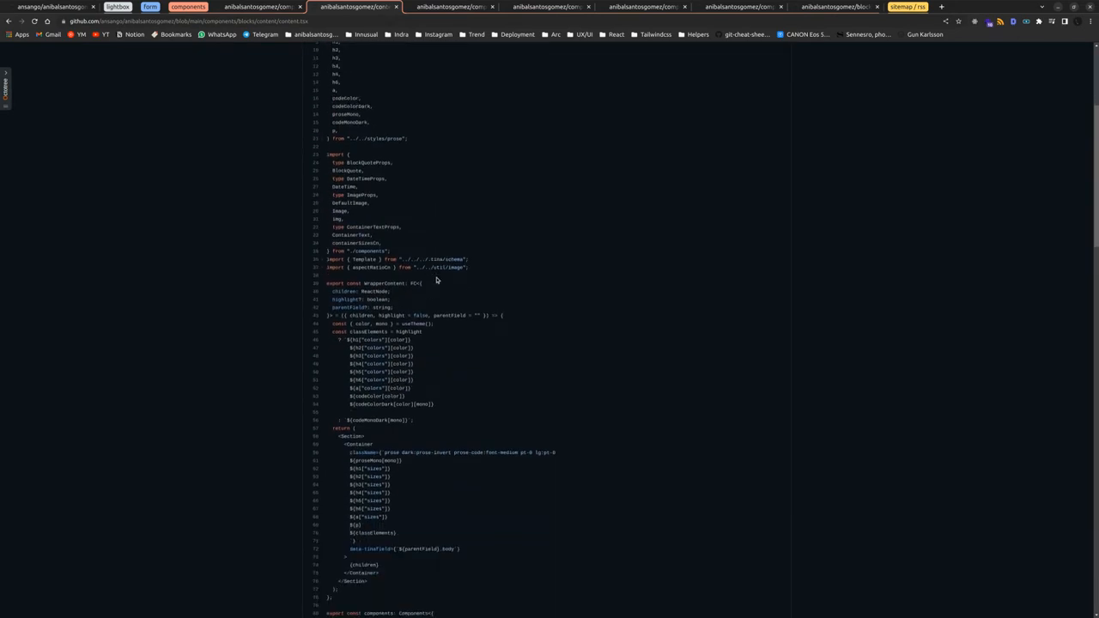
scroll("down", 3)
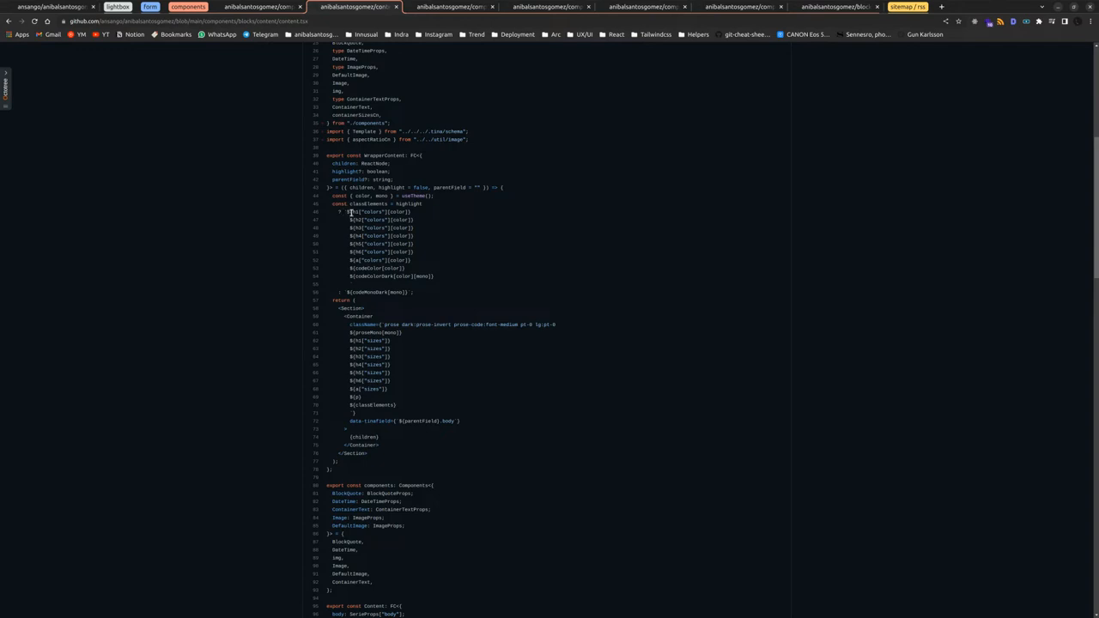
scroll("down", 3)
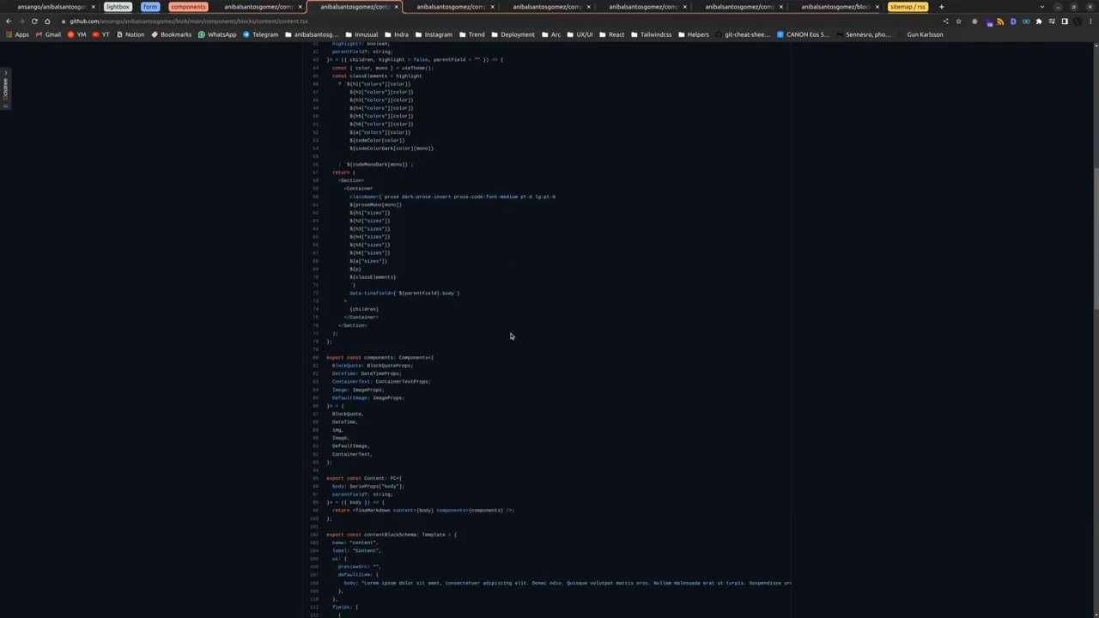
scroll("down", 3)
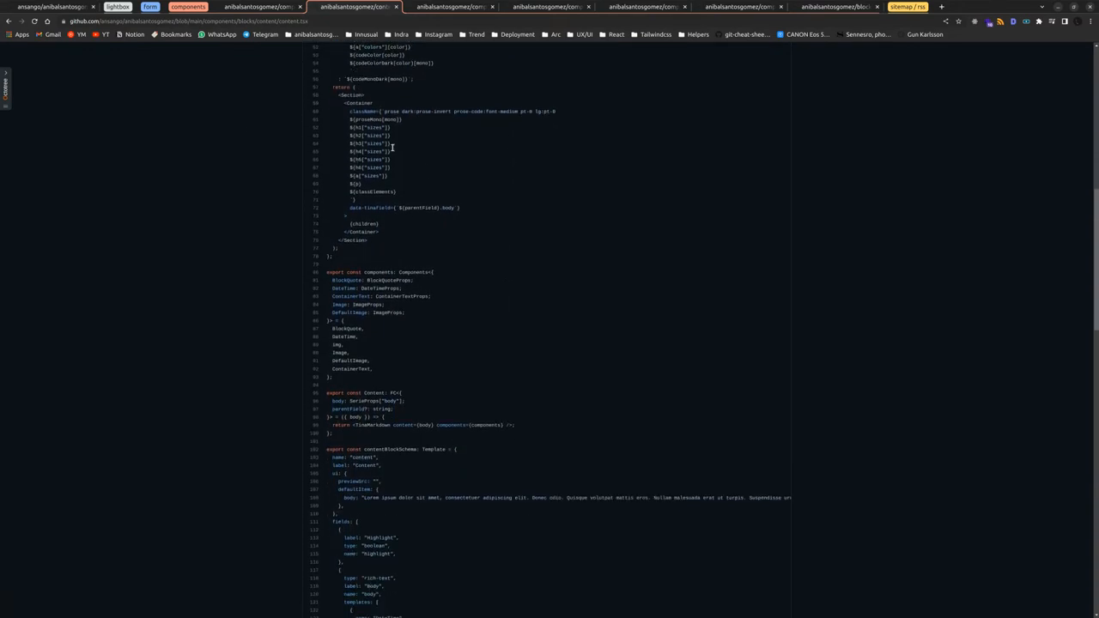
scroll("down", 3)
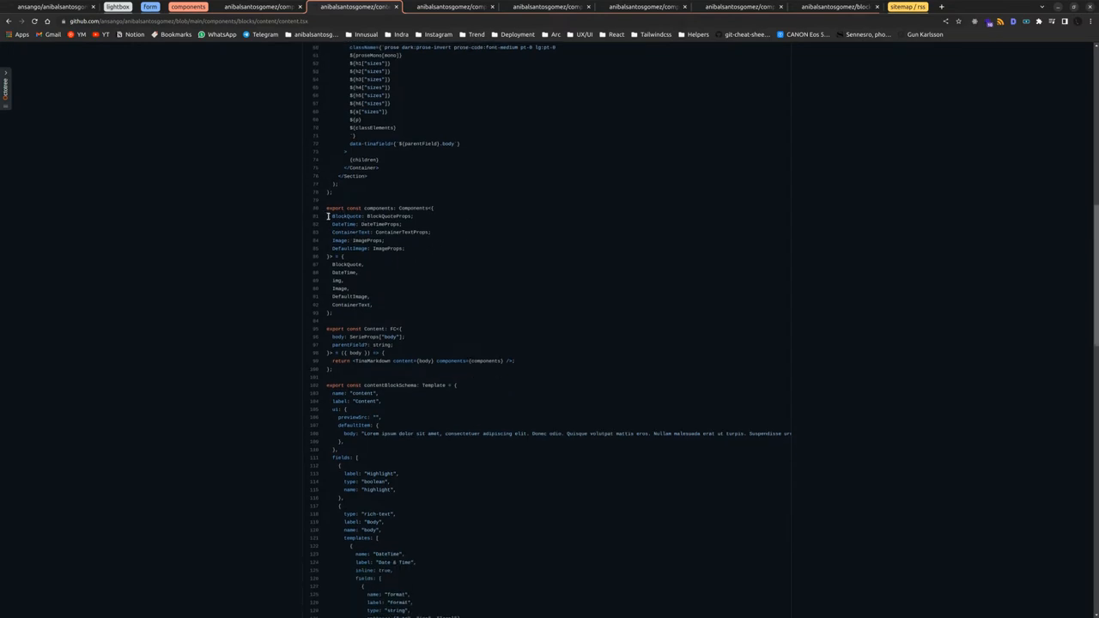
- Review the content block's template schema code further down the file
double_click(360, 216)
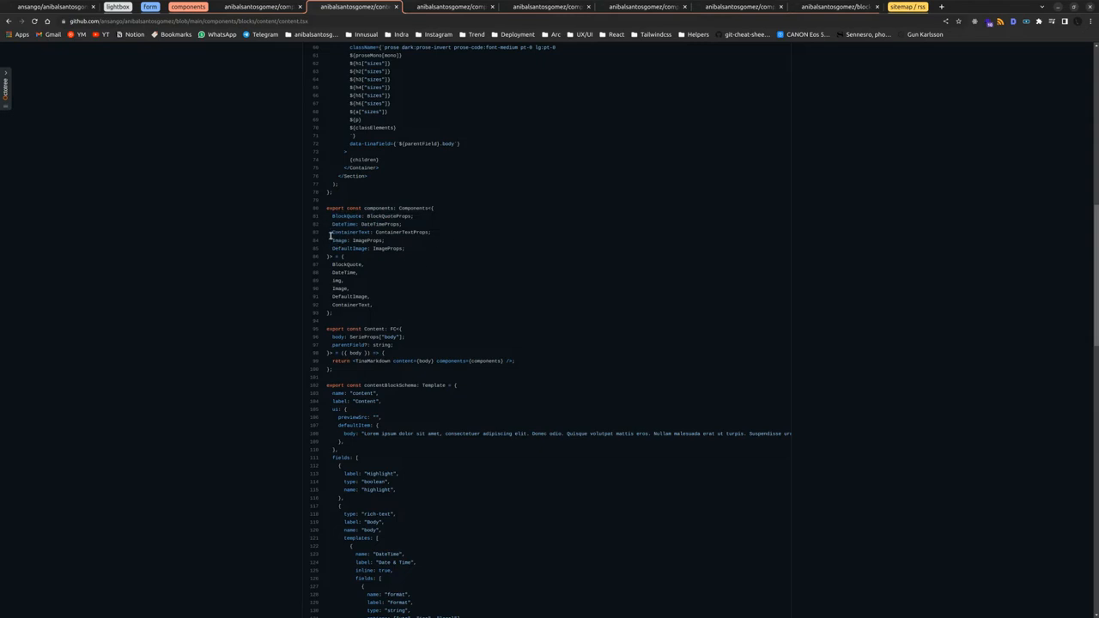
mouse_move(381, 240)
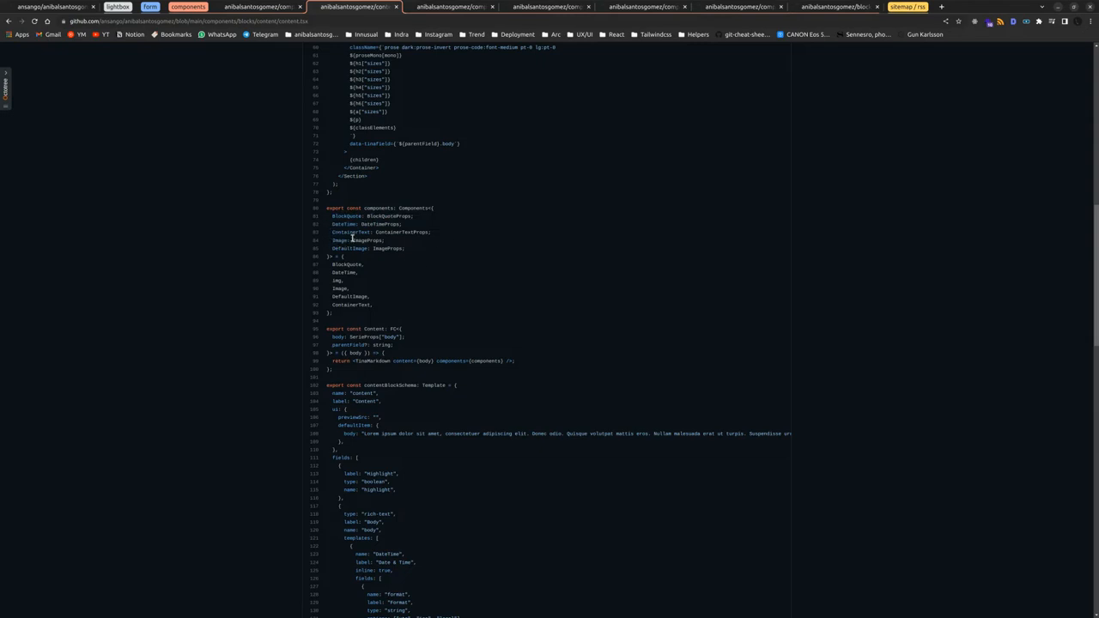
mouse_move(340, 240)
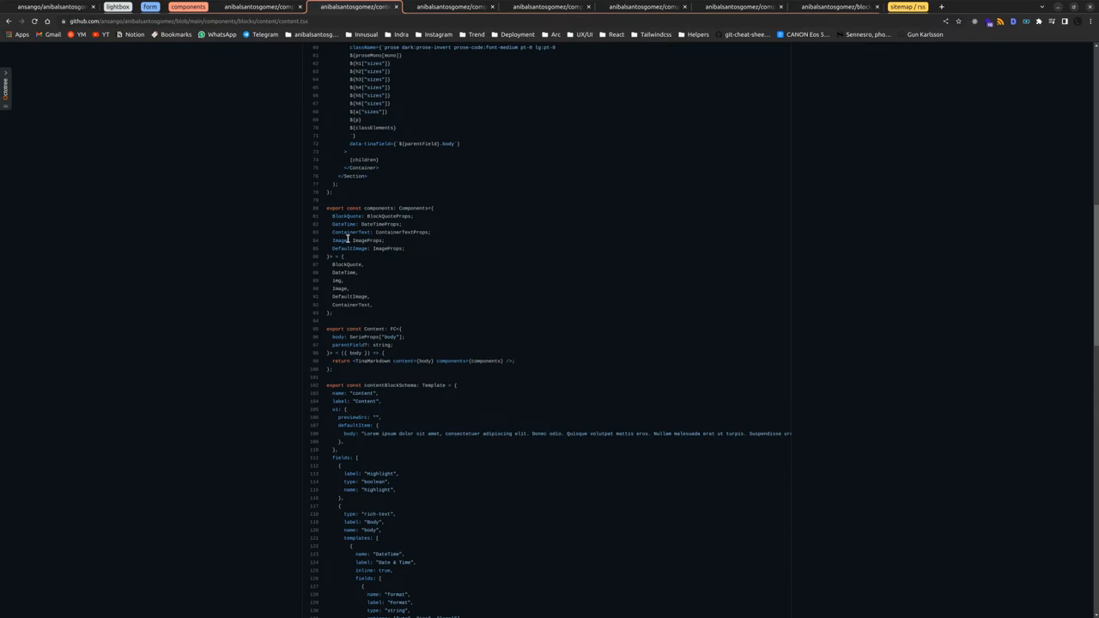
mouse_move(347, 240)
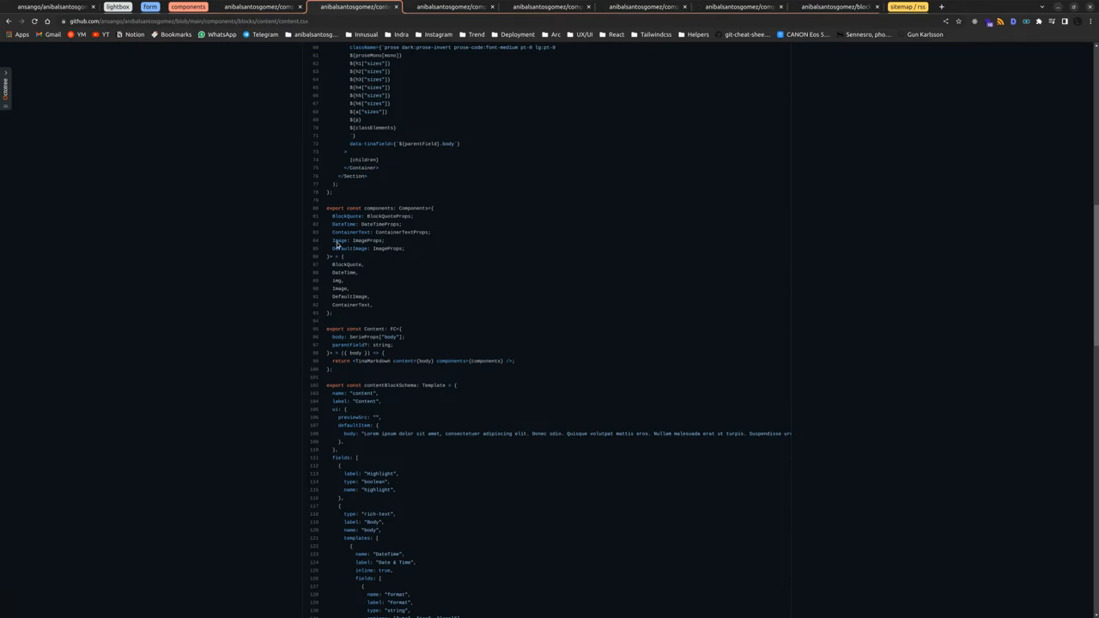
mouse_move(410, 247)
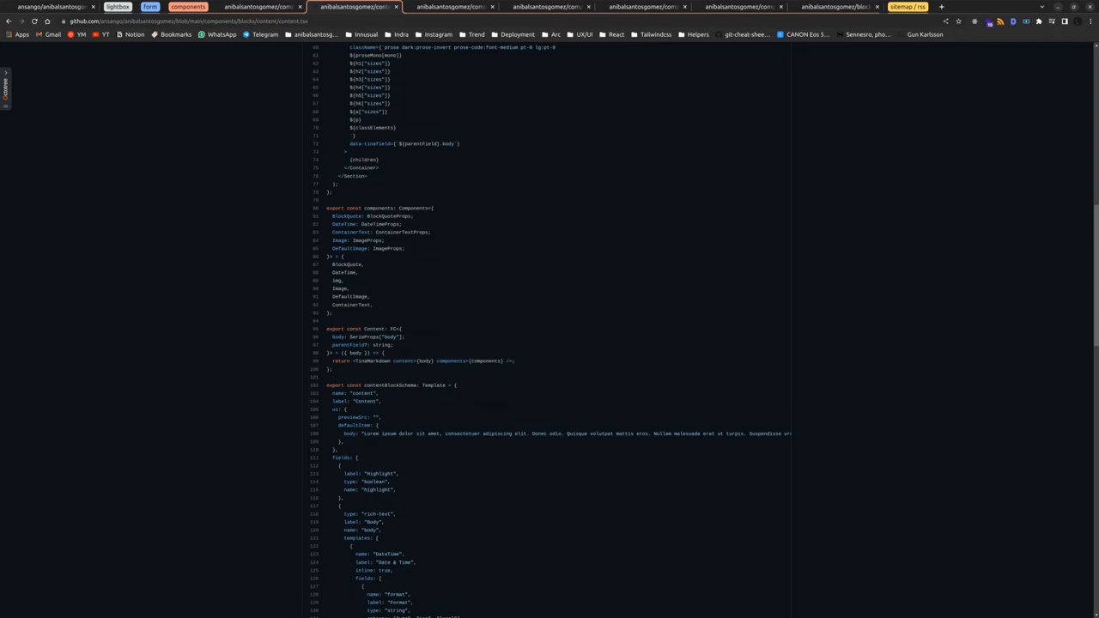
scroll("down", 3)
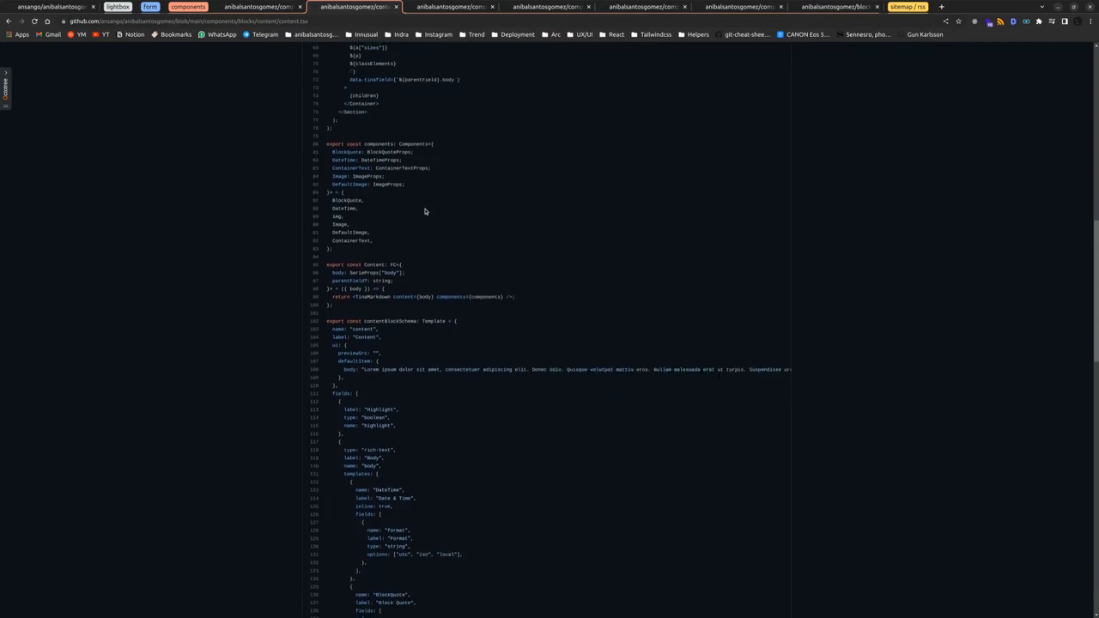
scroll("down", 3)
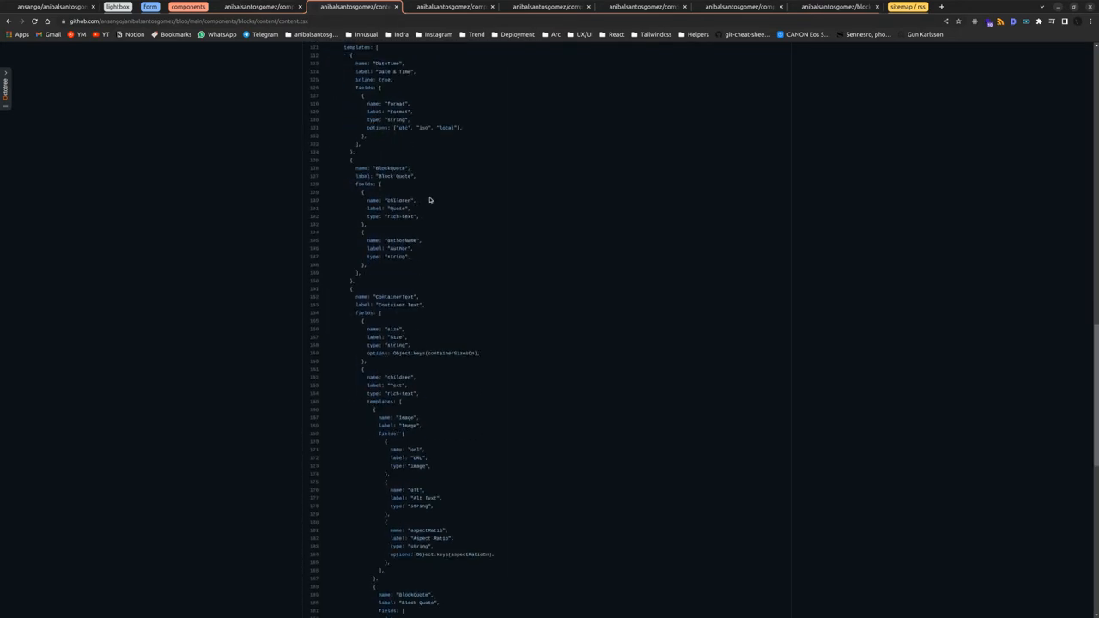
scroll("down", 3)
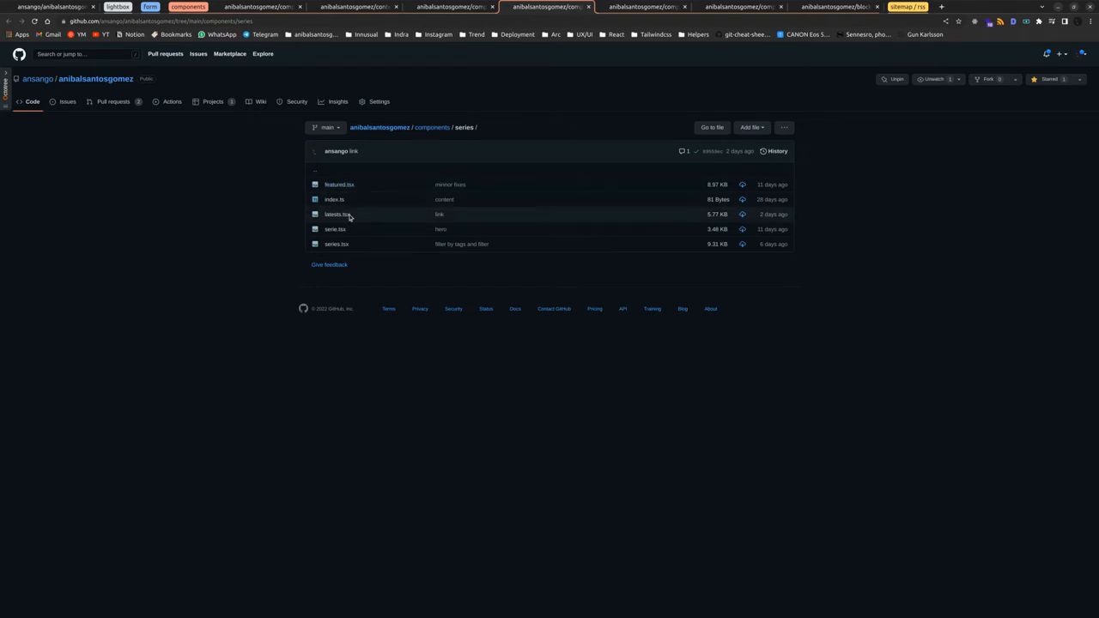
mouse_move(347, 244)
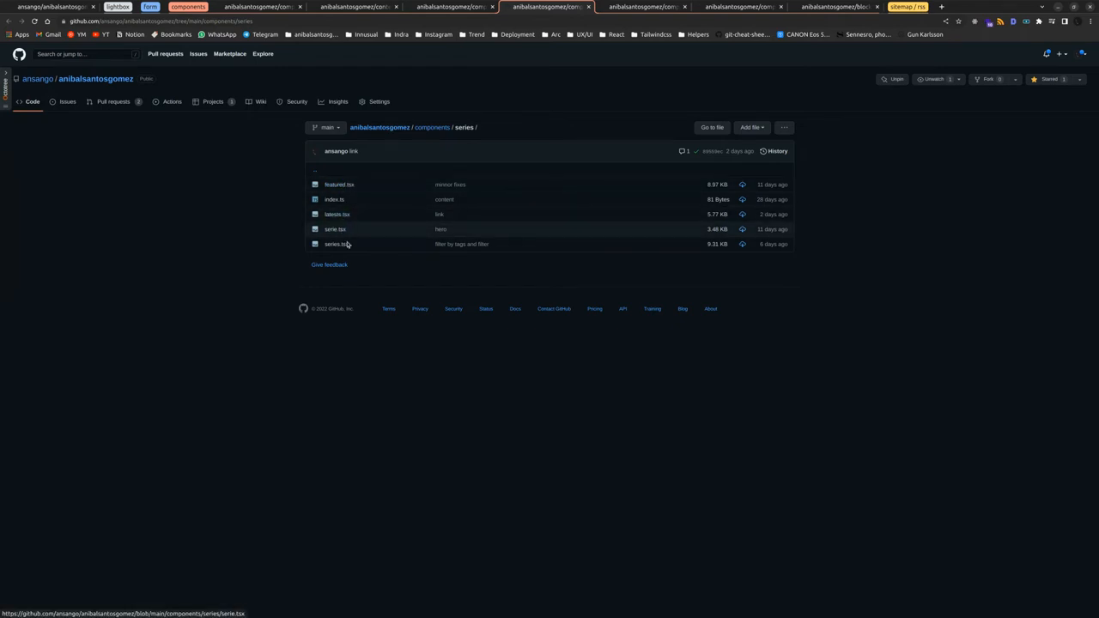
- Review the styles index.ts exported colour class constants, ending at the components/ui folder
left_click(636, 10)
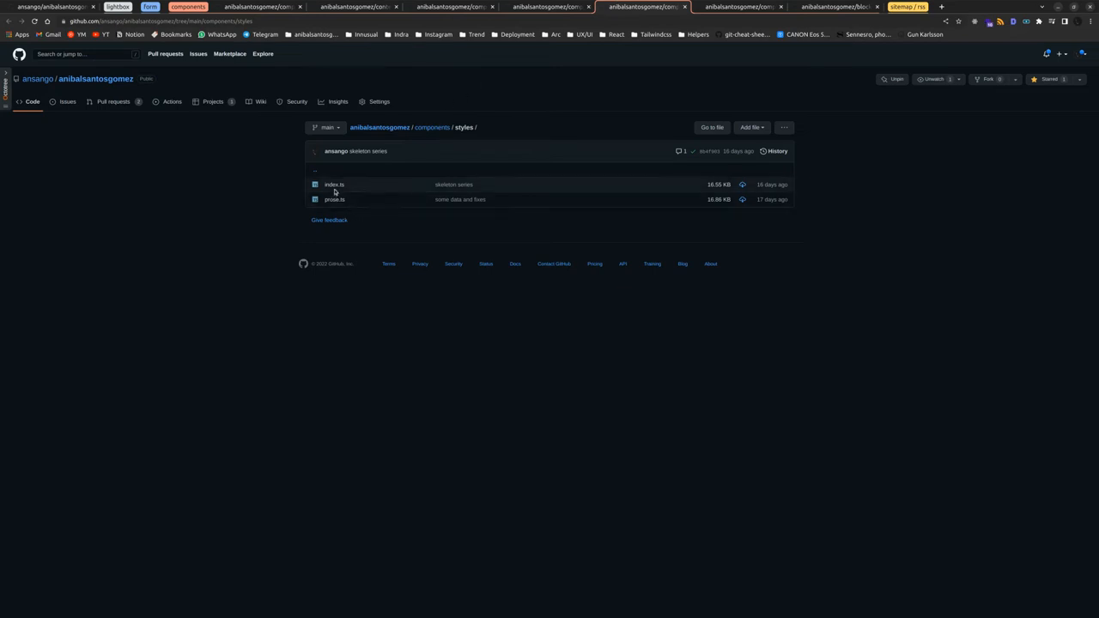
mouse_move(333, 187)
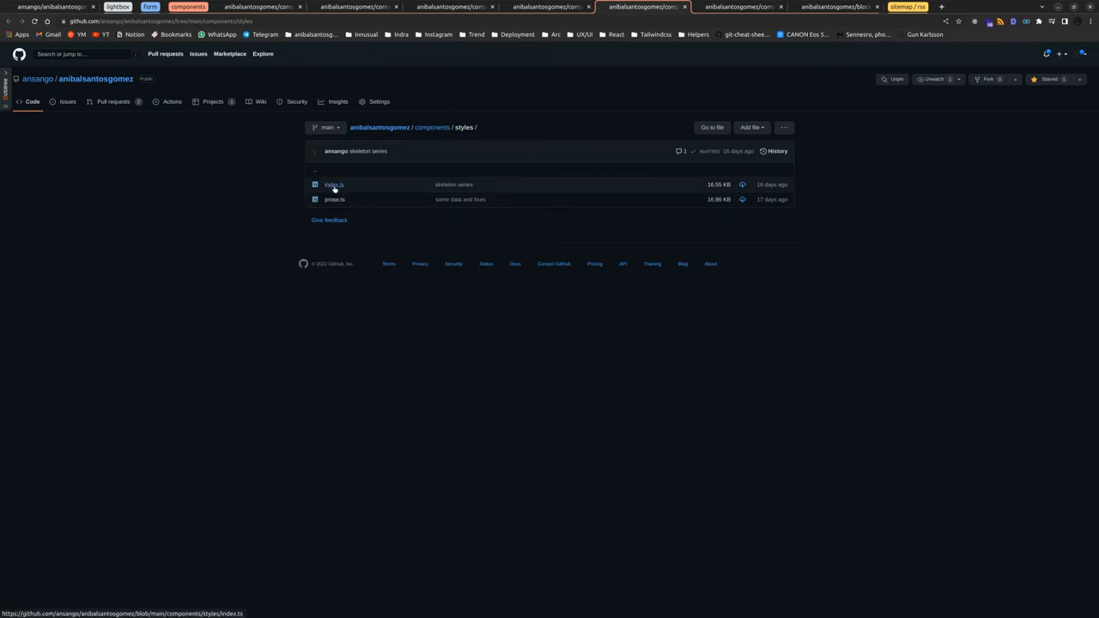
mouse_move(337, 196)
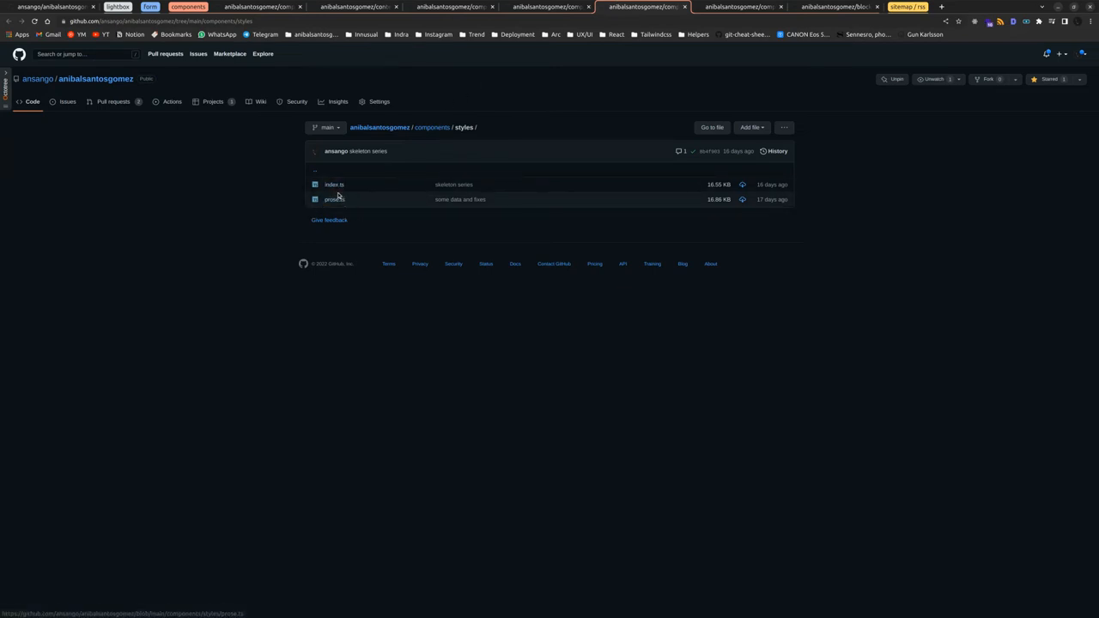
mouse_move(338, 187)
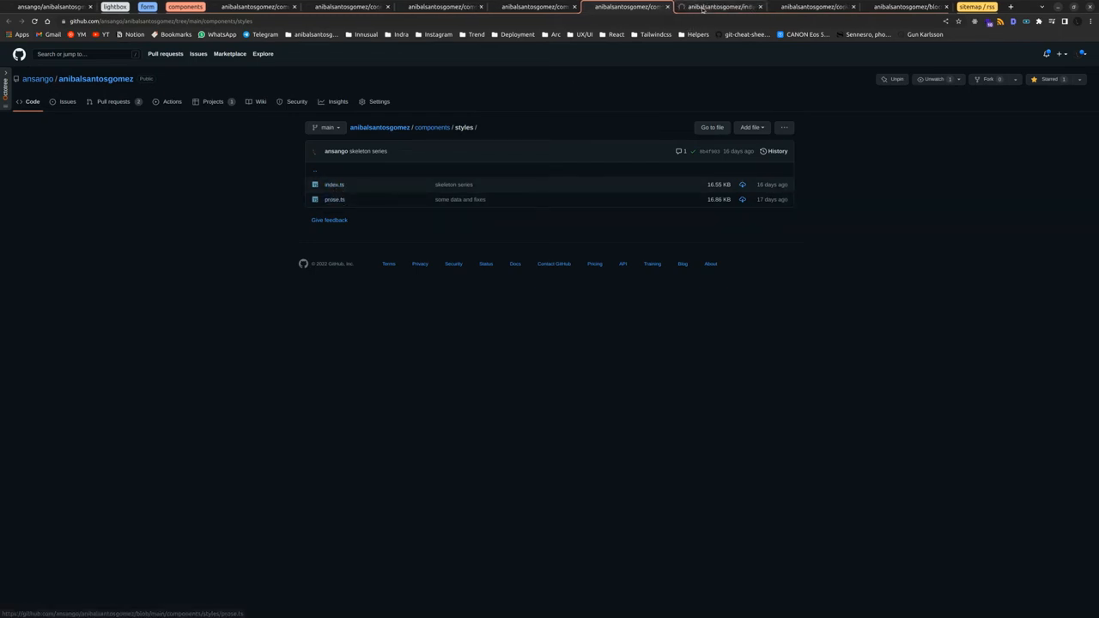
left_click(335, 183)
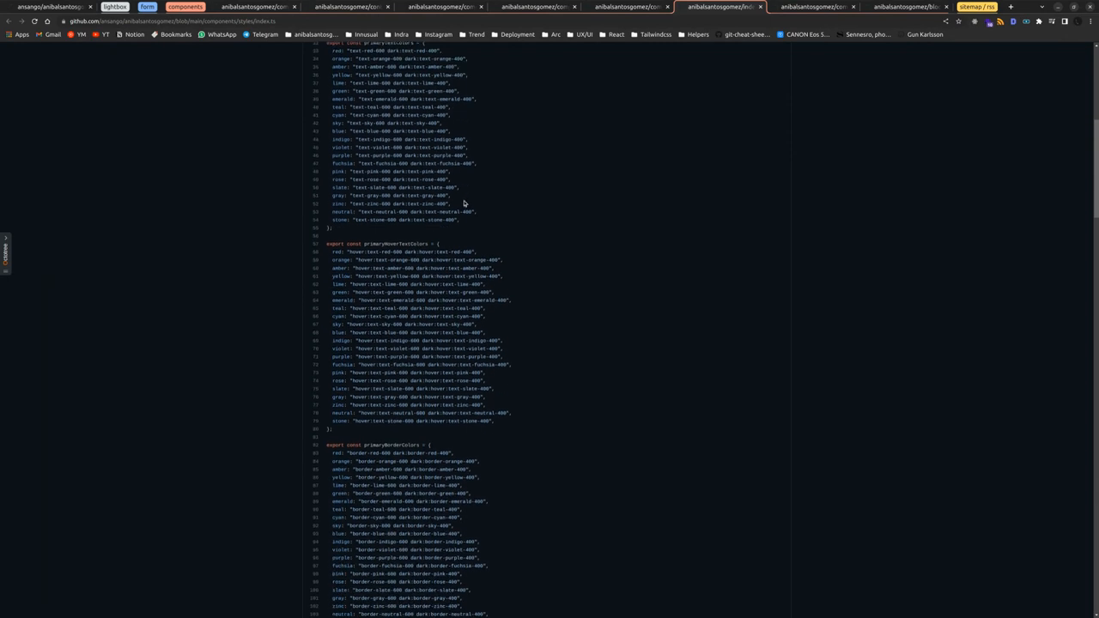
scroll("down", 3)
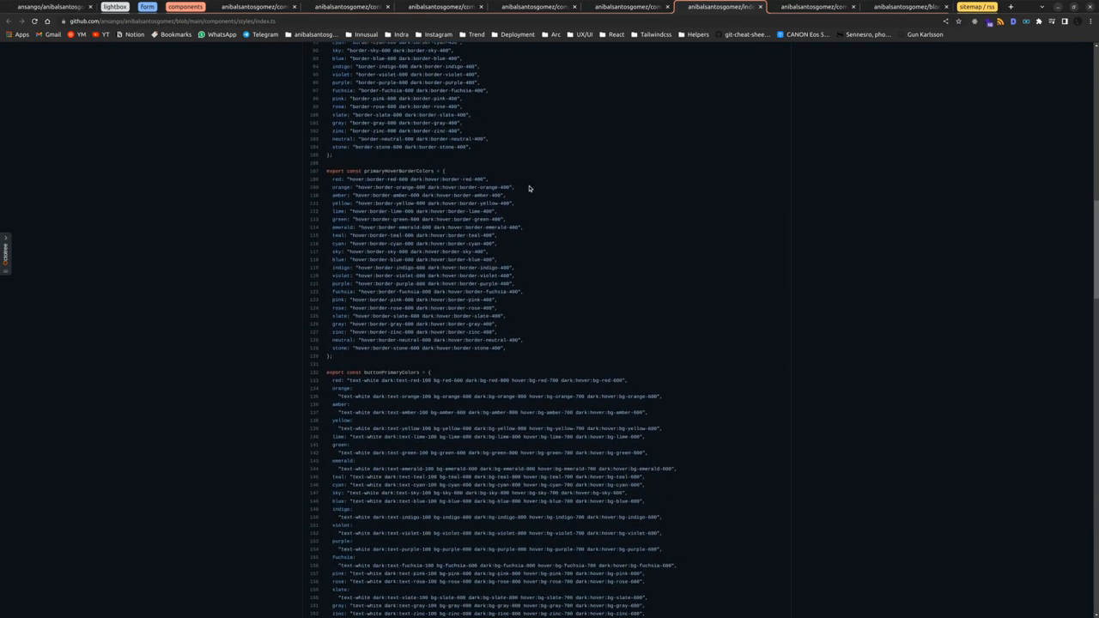
scroll("down", 3)
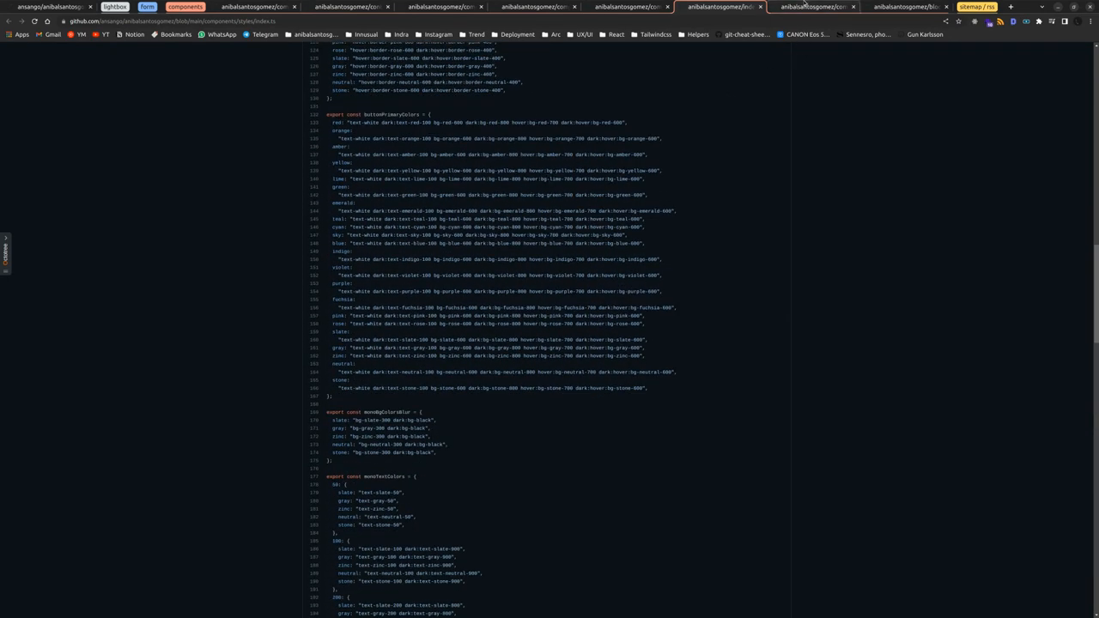
scroll("up", 3)
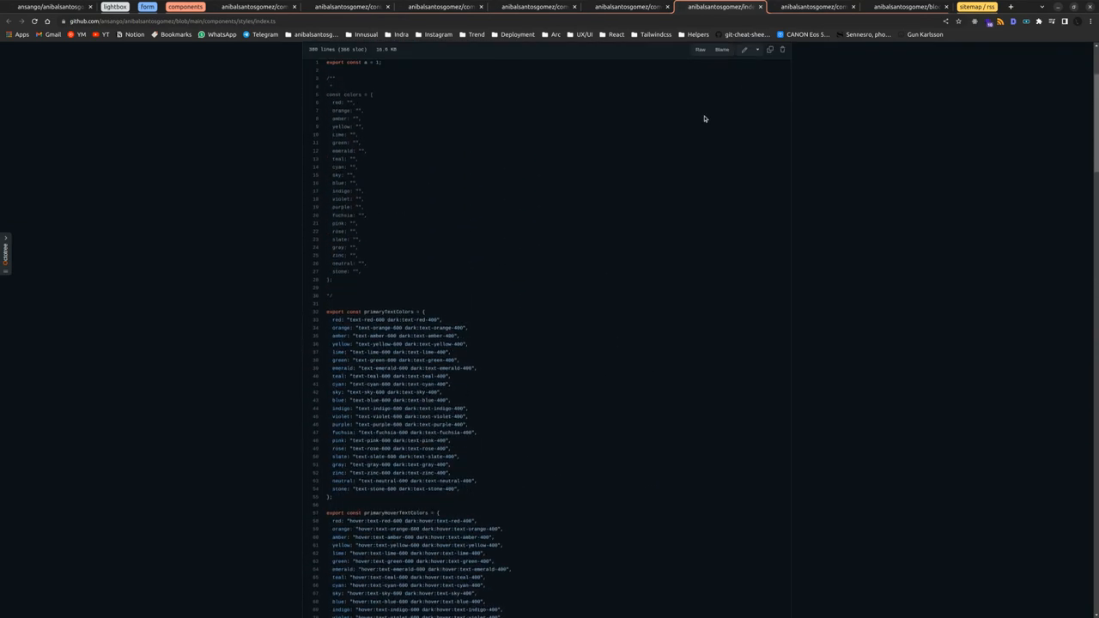
left_click(818, 7)
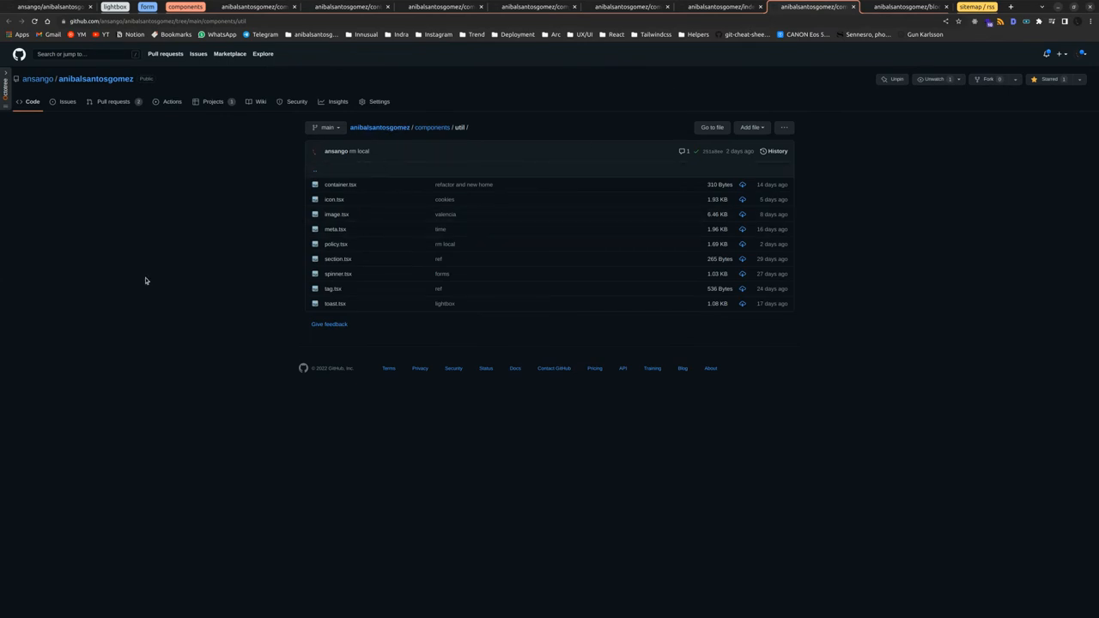
mouse_move(399, 164)
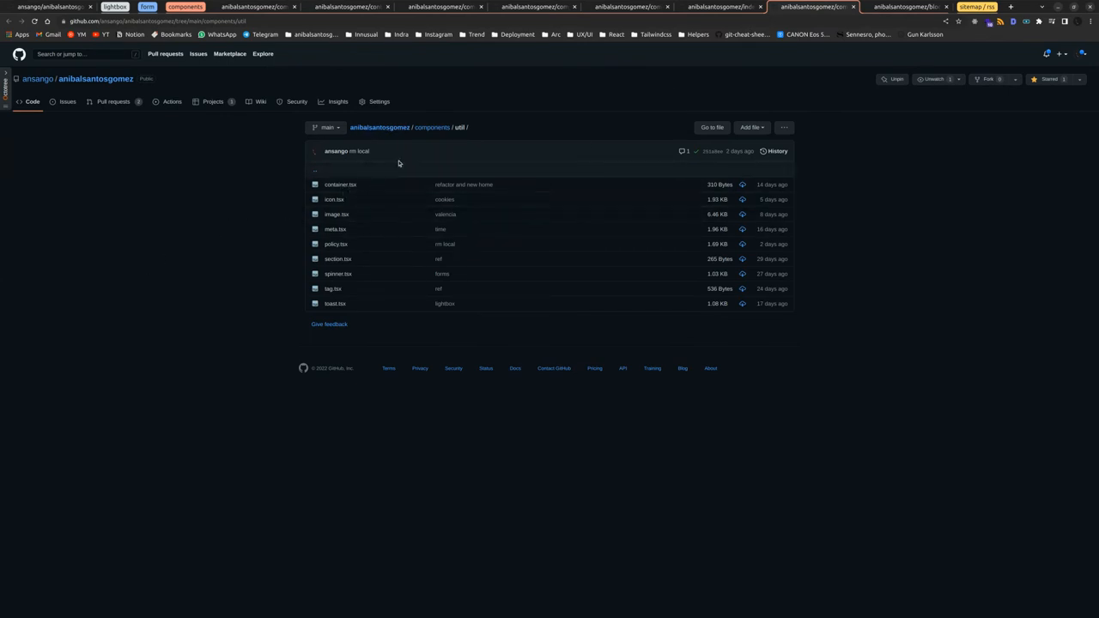
mouse_move(362, 203)
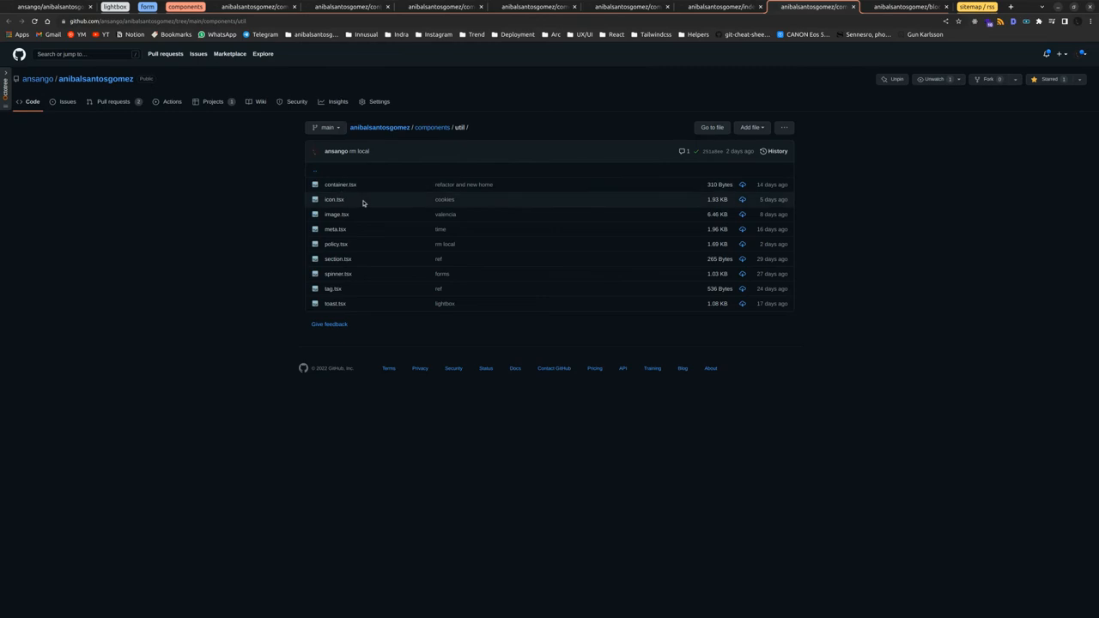
mouse_move(342, 345)
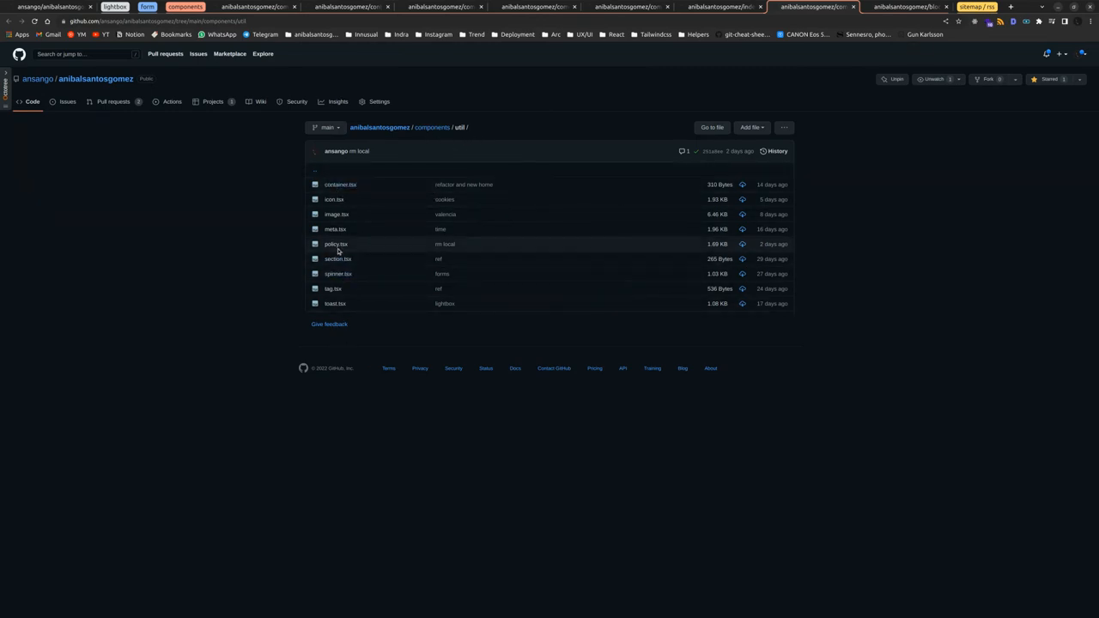
mouse_move(334, 230)
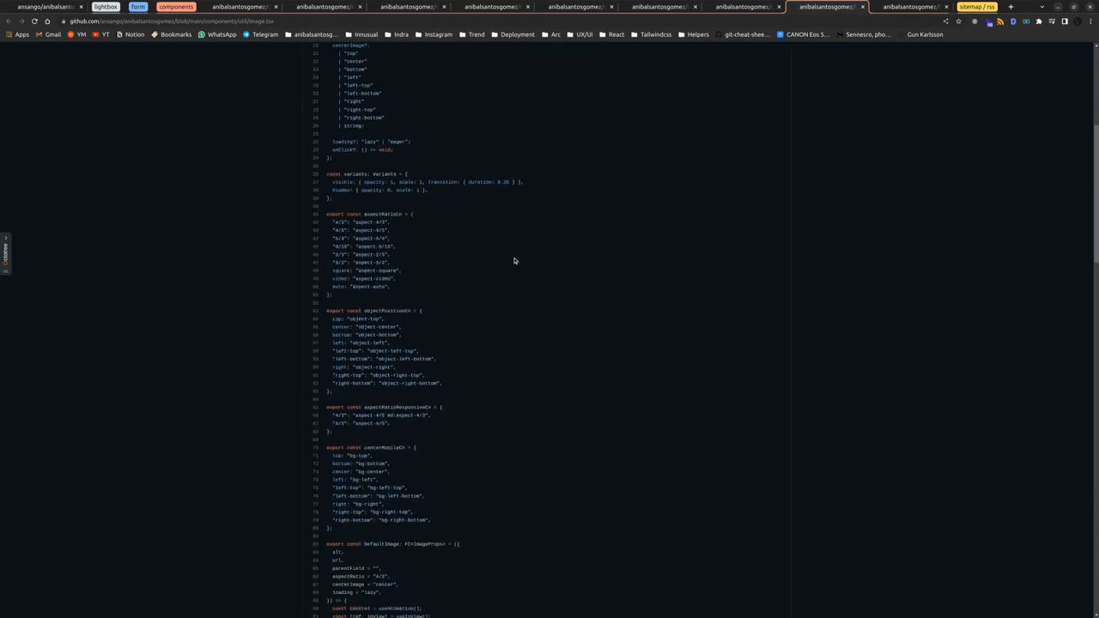
- Read through image.tsx in components/ui, then through blocks-renderer.tsx
scroll("down", 3)
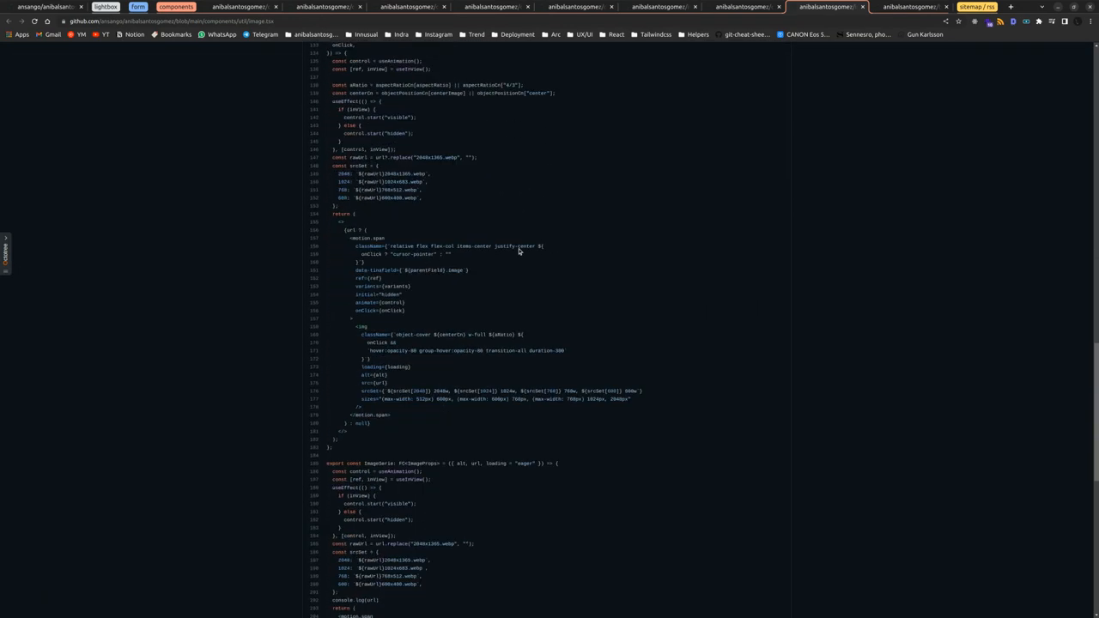
scroll("down", 3)
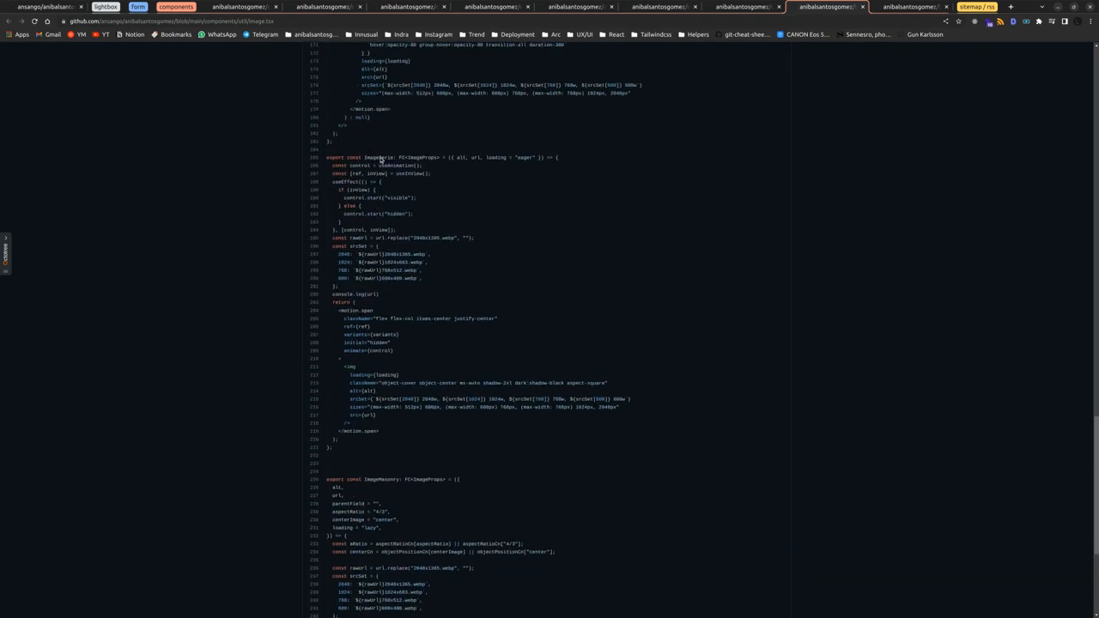
left_click(914, 7)
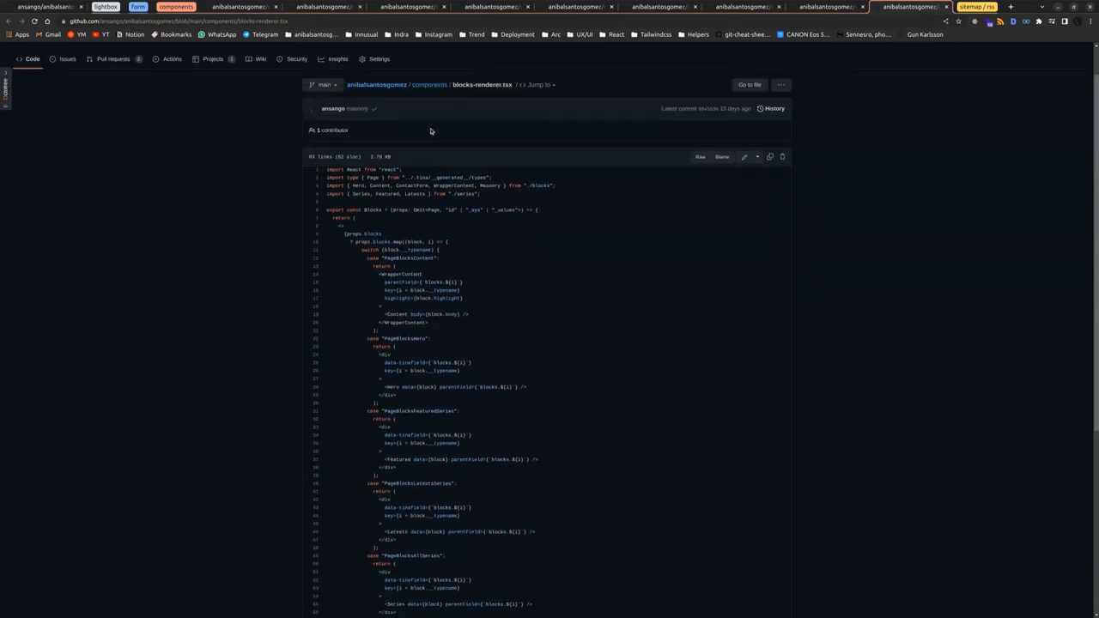
scroll("down", 3)
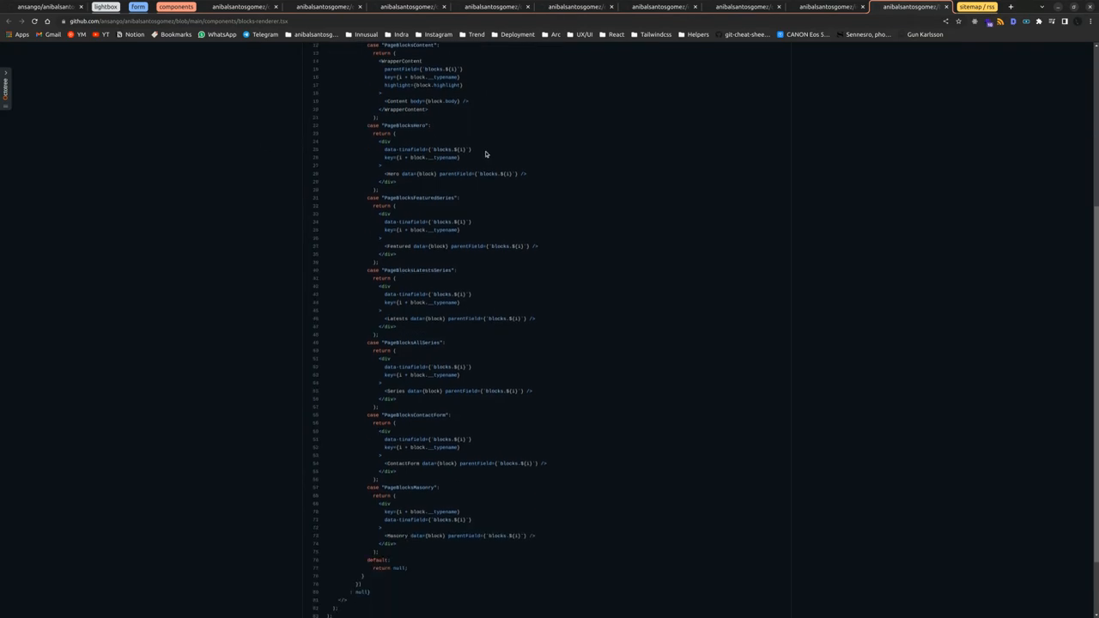
scroll("down", 3)
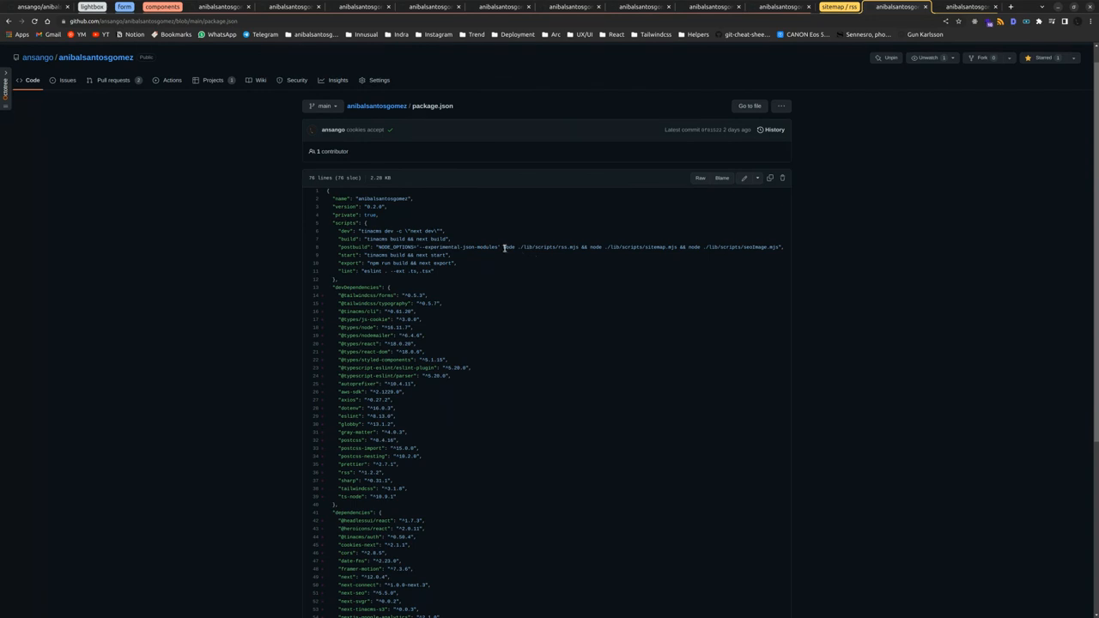
mouse_move(903, 99)
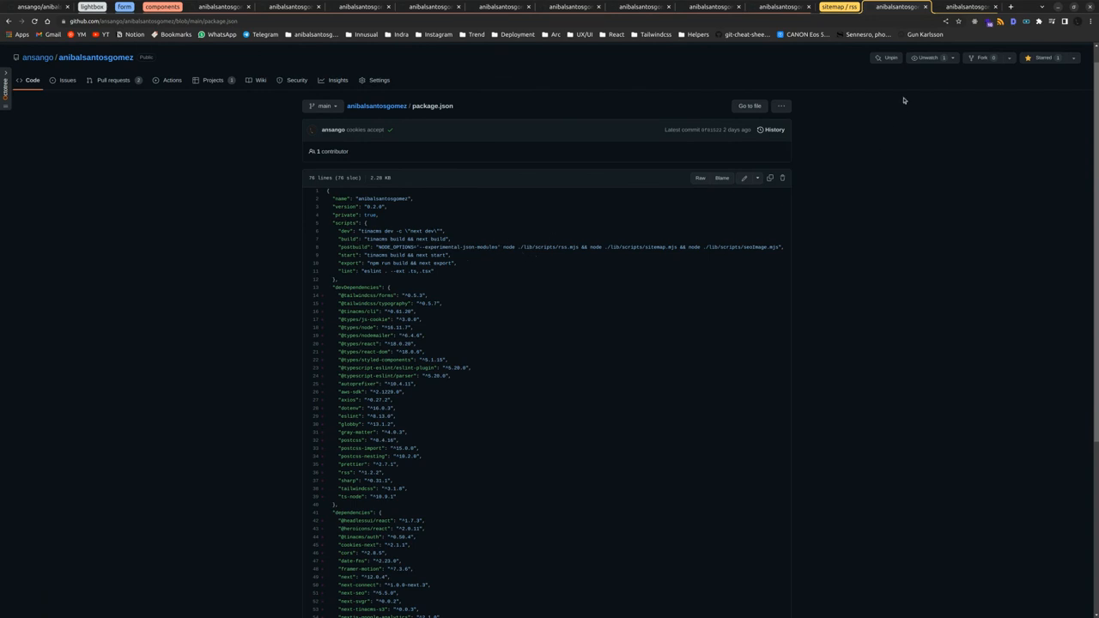
mouse_move(510, 269)
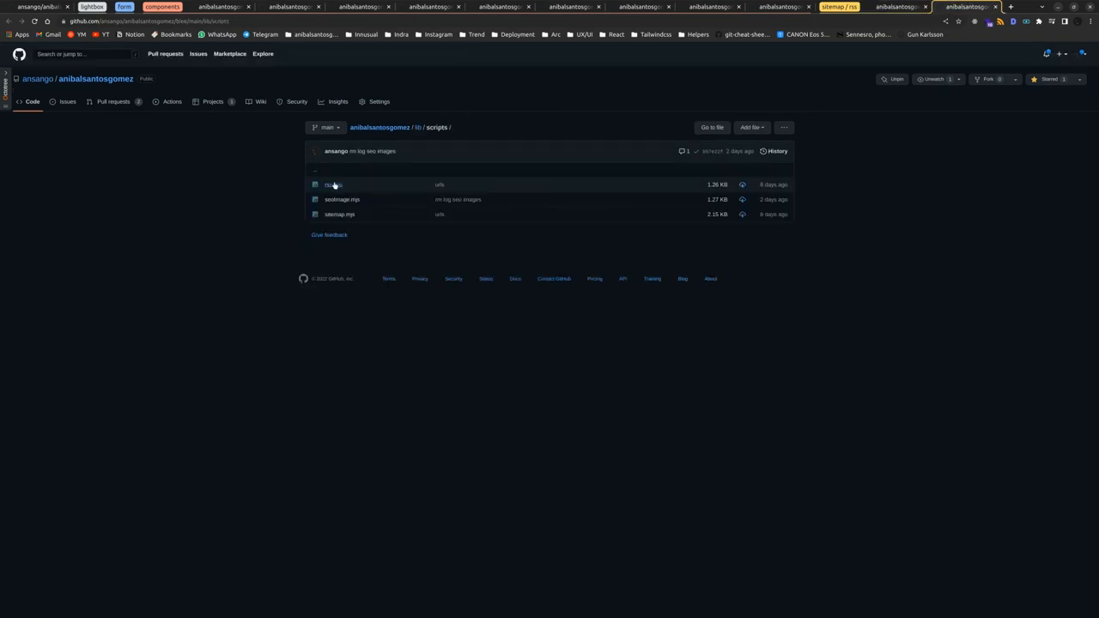
- Review the rss.mjs and sitemap.mjs generator scripts, ending on ssrImage.mjs
left_click(330, 186)
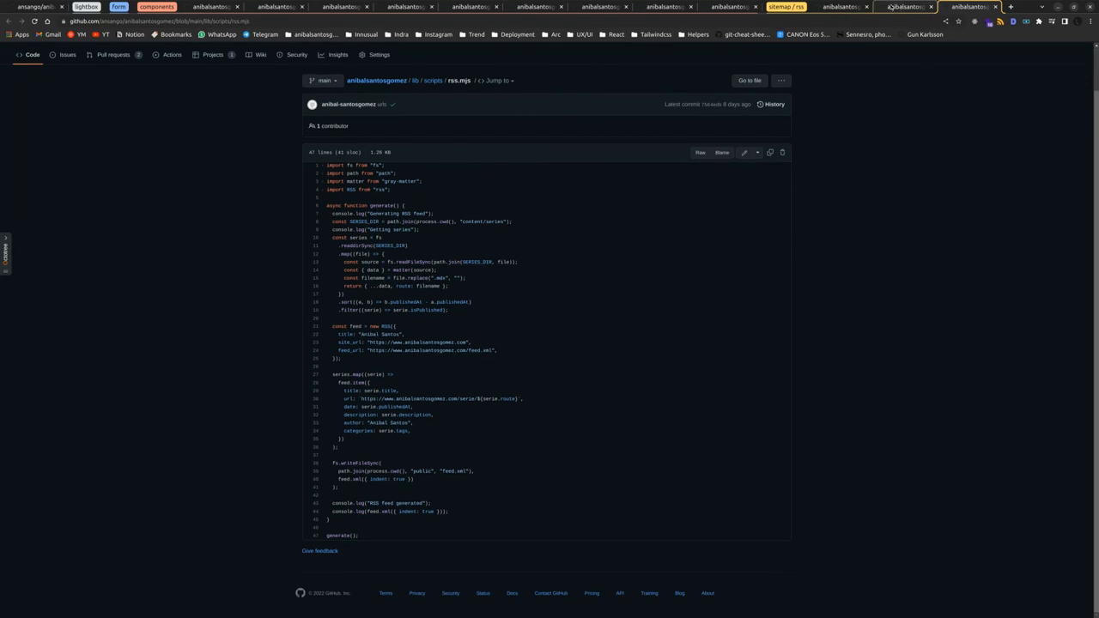
left_click(435, 81)
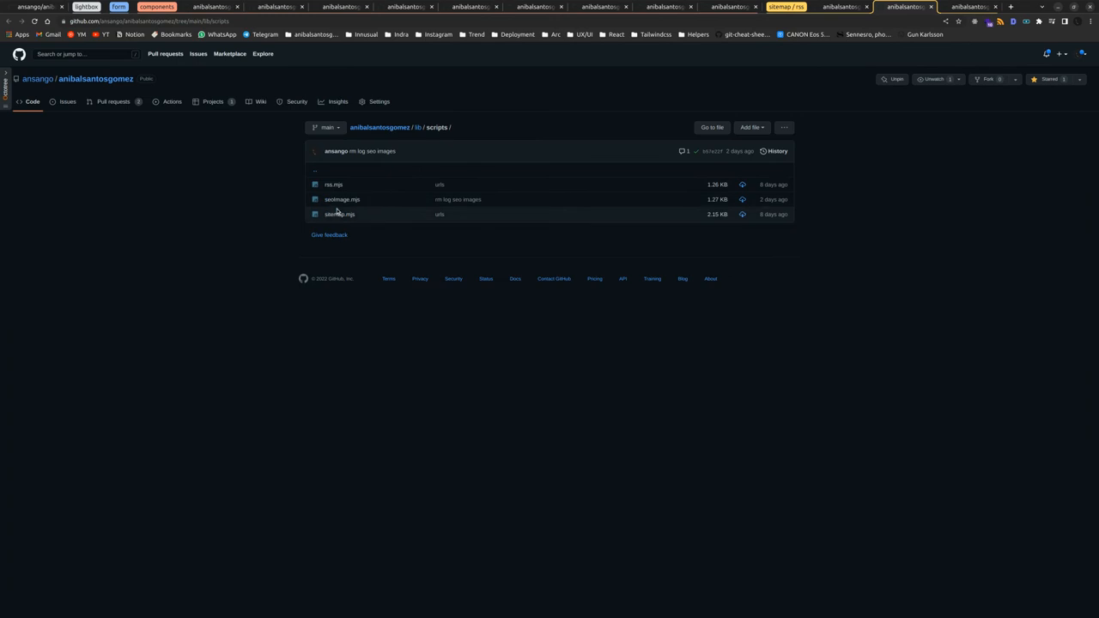
left_click(340, 213)
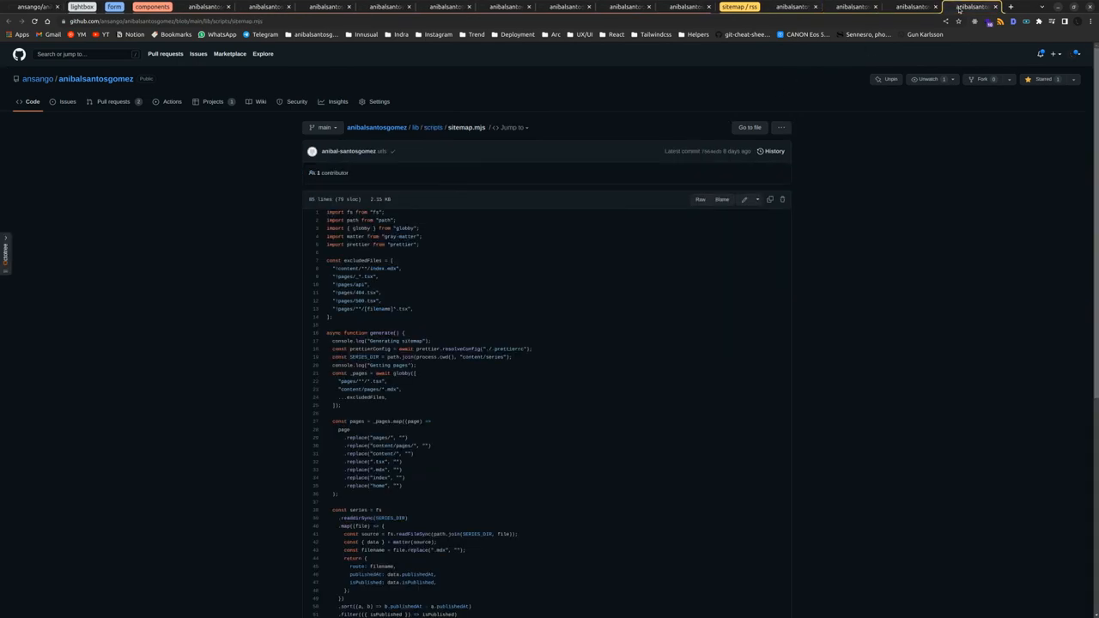
scroll("down", 3)
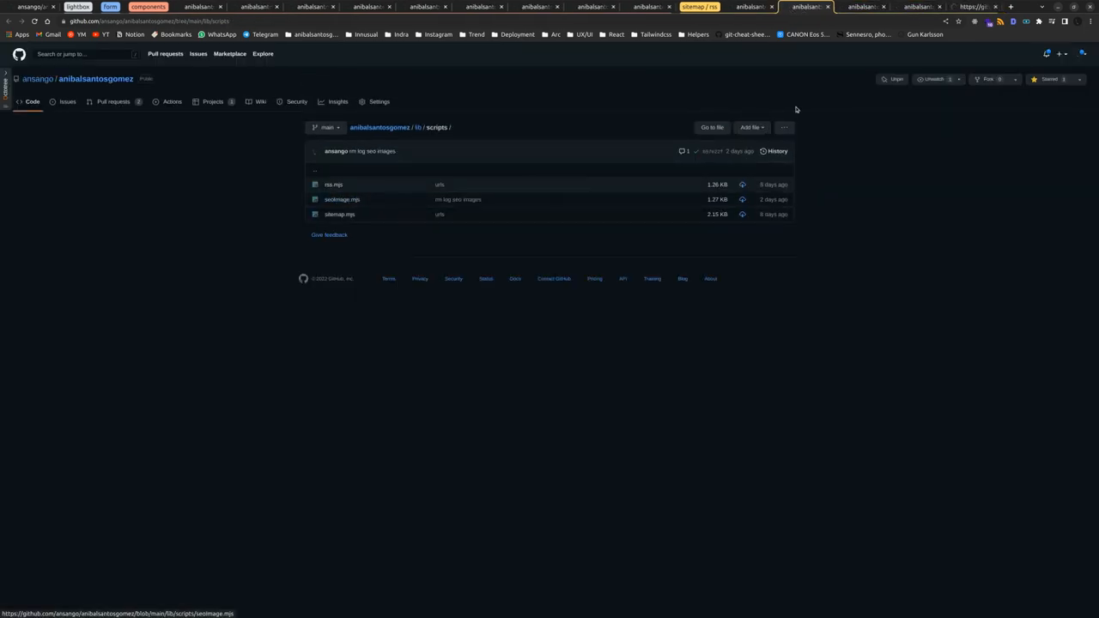
left_click(340, 199)
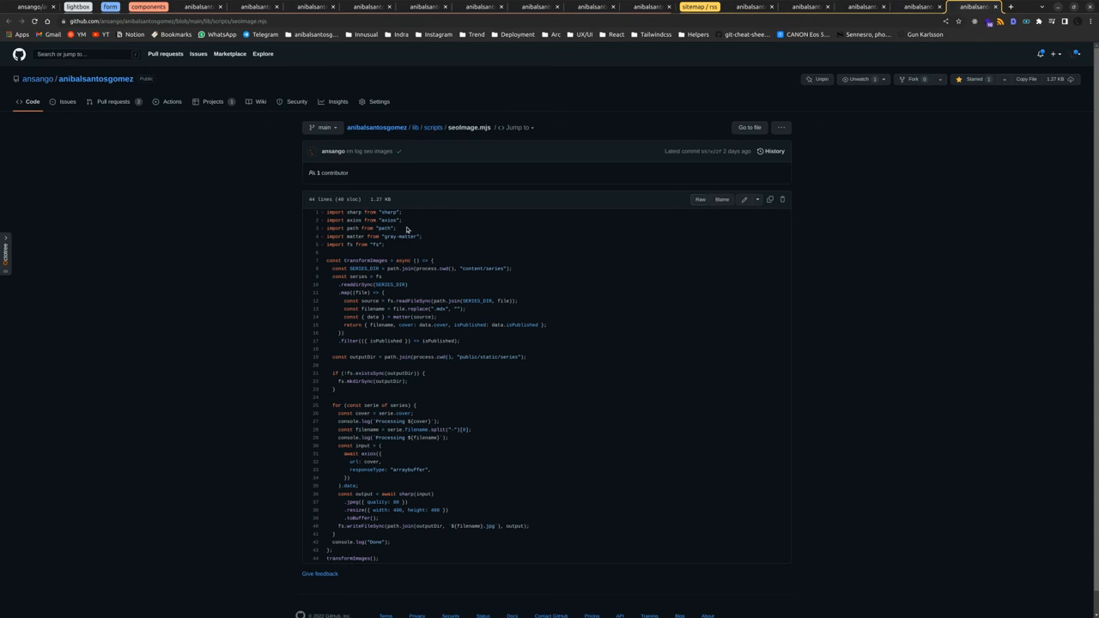
mouse_move(554, 326)
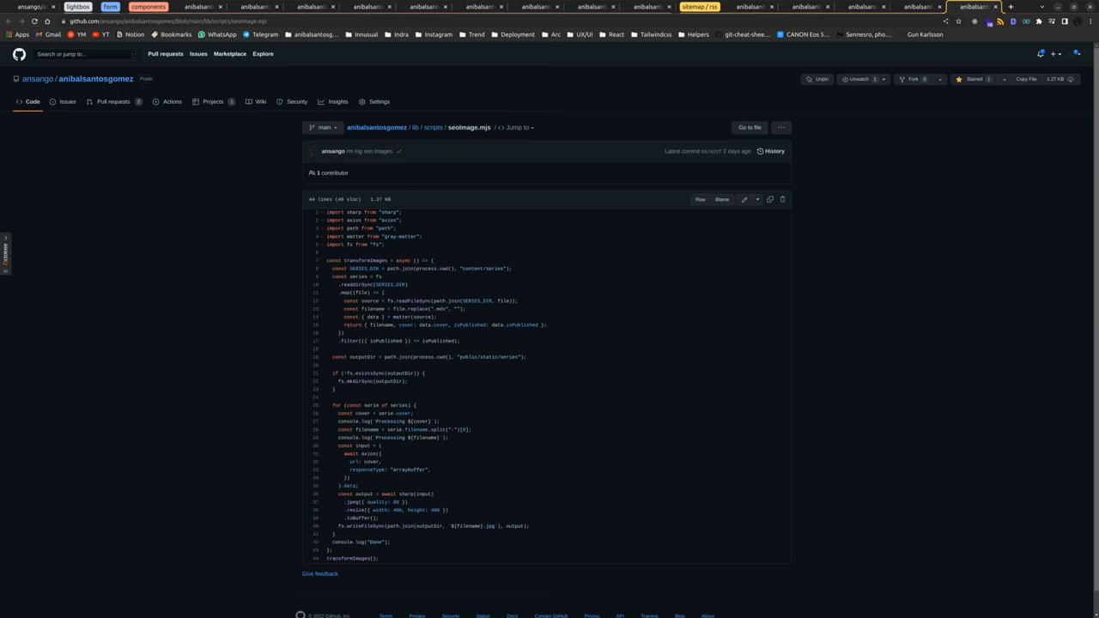
mouse_move(156, 377)
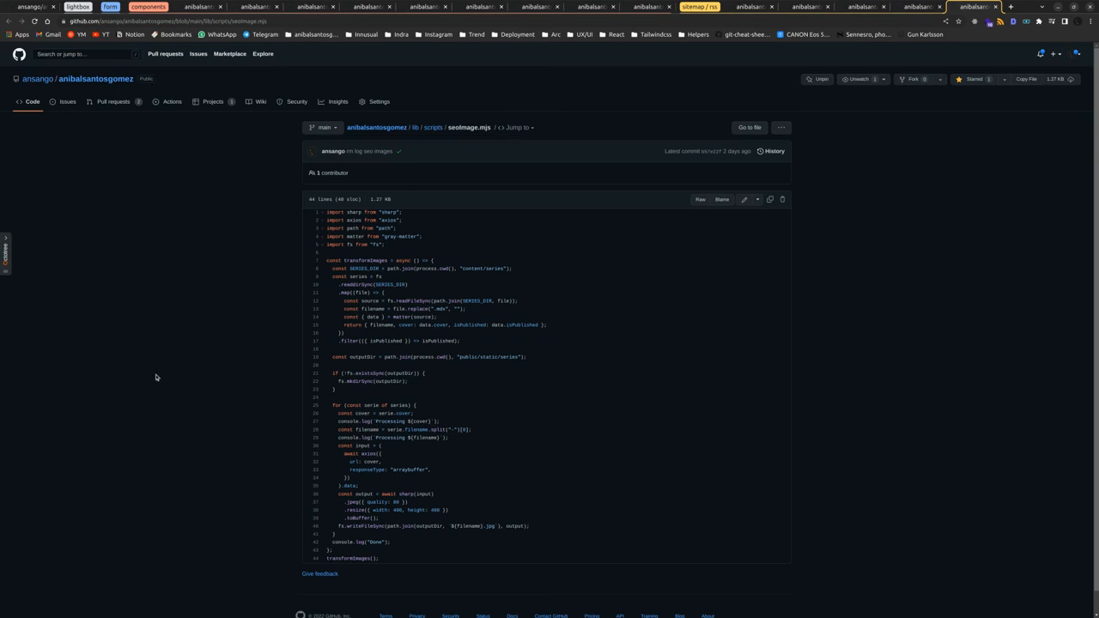
mouse_move(471, 358)
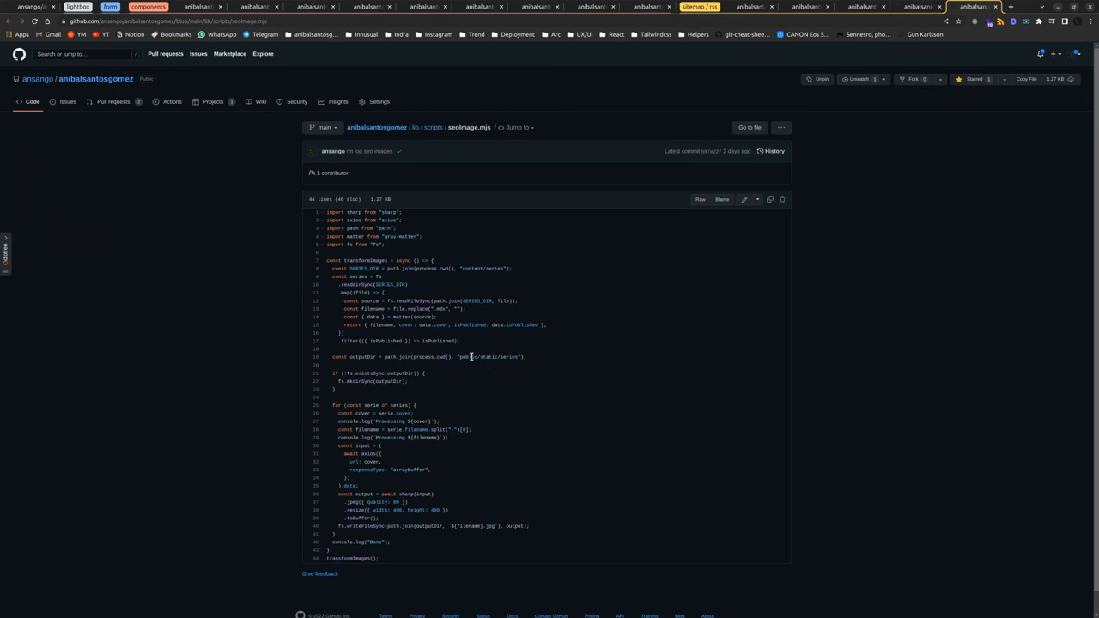